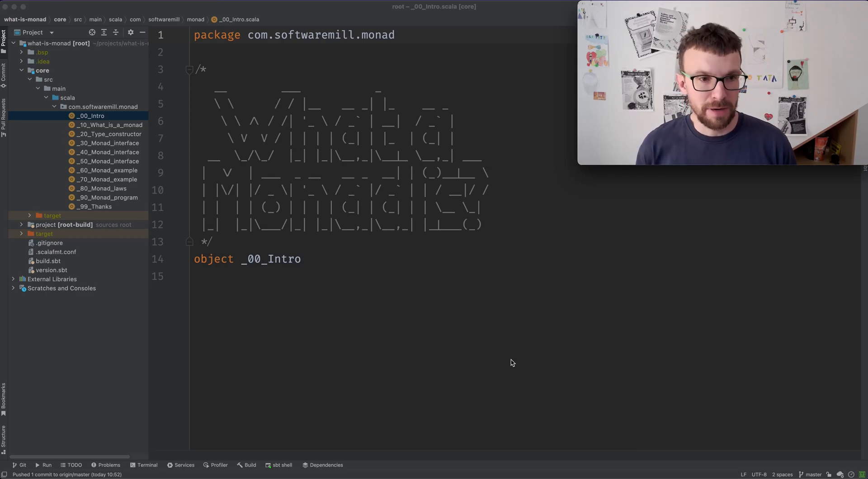
Open the _10_What_is_a_monad lesson describing a monad as a triple.
{"action": "left_click", "coordinate": [109, 125]}
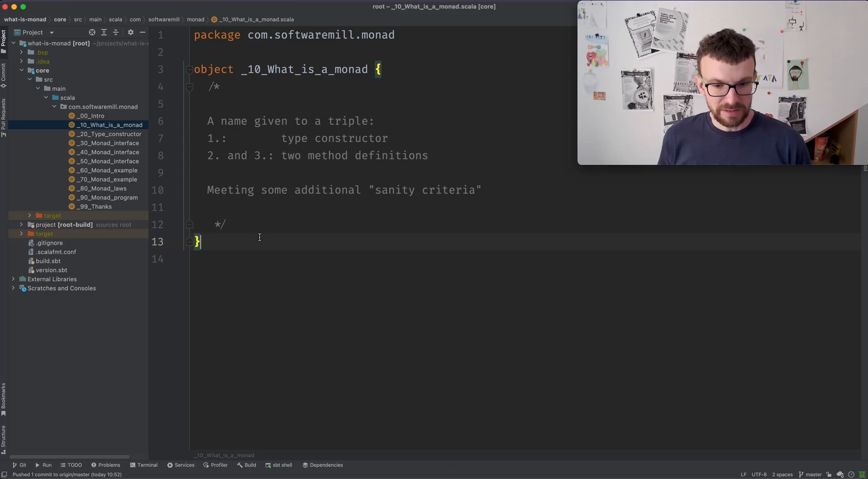
{"action": "mouse_move", "coordinate": [260, 239]}
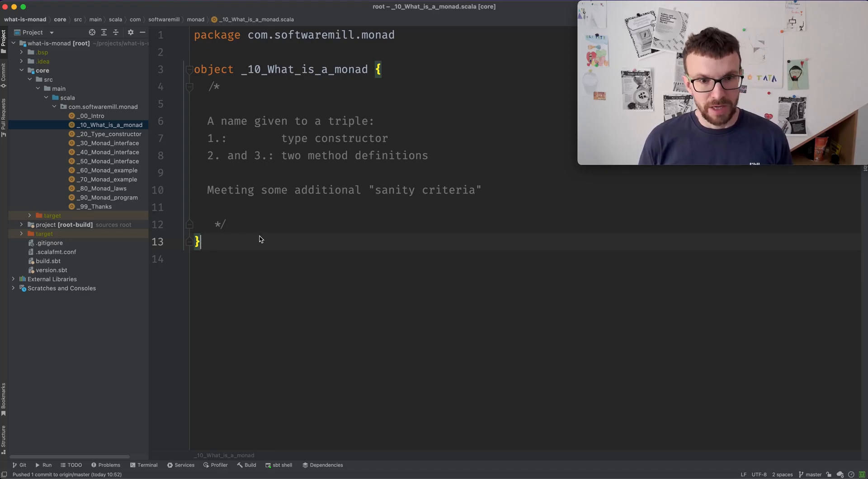
{"action": "mouse_move", "coordinate": [188, 140]}
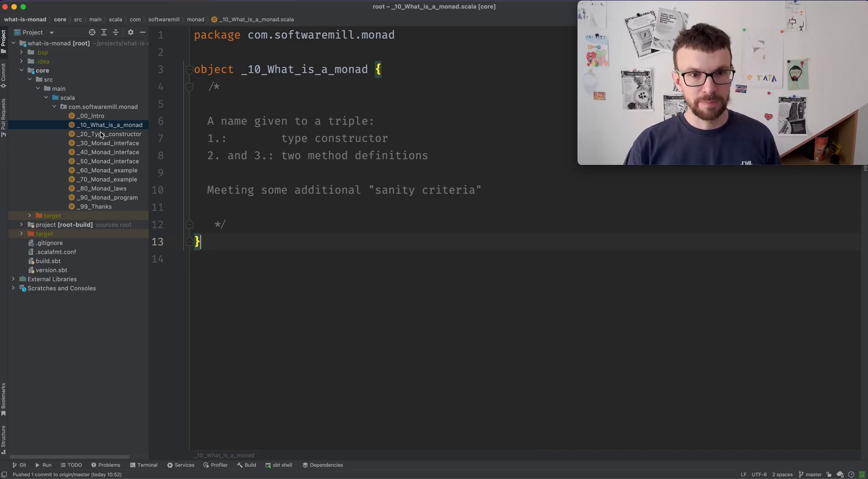
Open _20_Type_constructor and highlight List[String], Int and Option in its examples.
{"action": "left_click", "coordinate": [110, 133]}
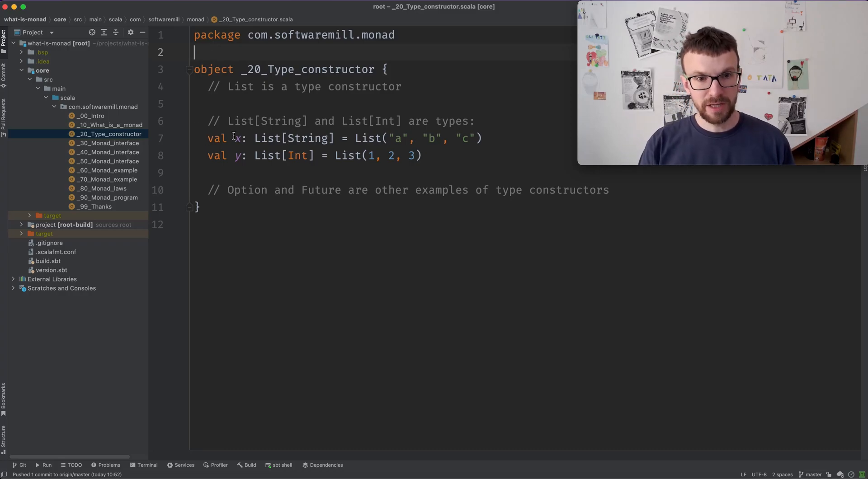
{"action": "double_click", "coordinate": [294, 138]}
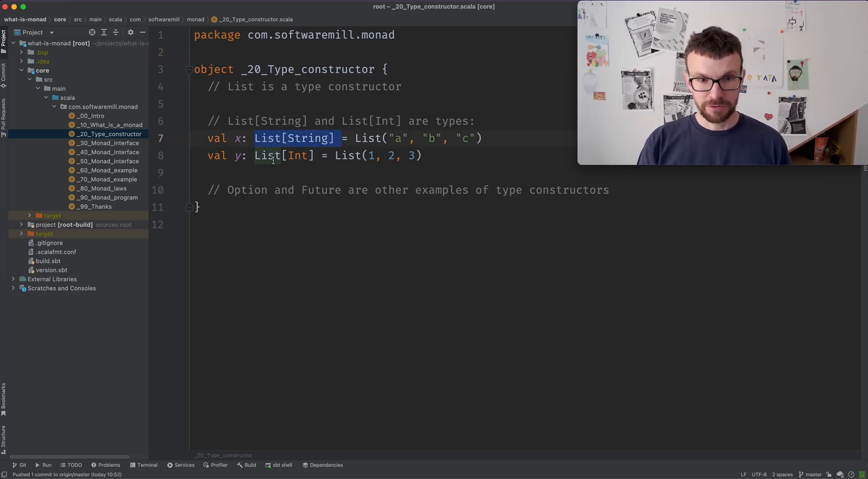
{"action": "double_click", "coordinate": [283, 155]}
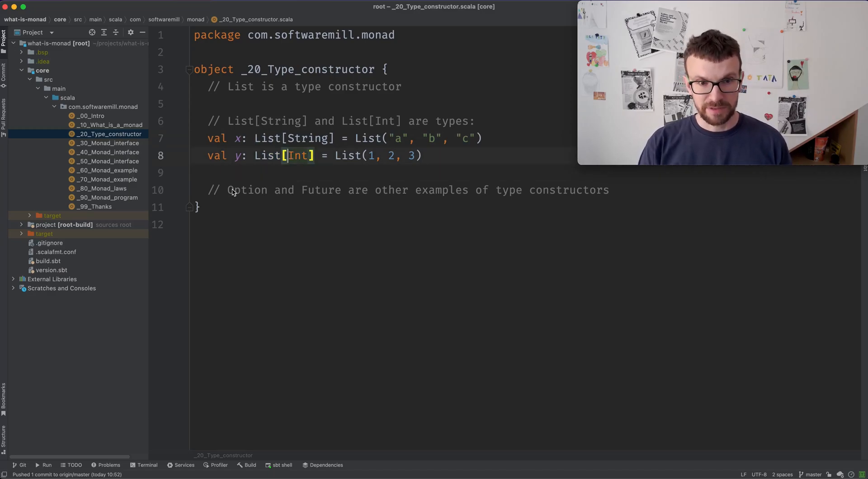
{"action": "double_click", "coordinate": [320, 189]}
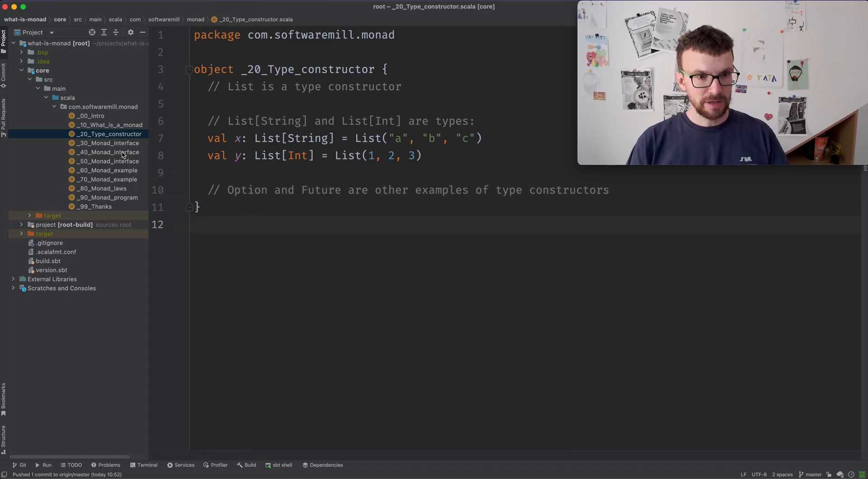
Open _30_Monad_interface and highlight List in the first Monad usage line.
{"action": "left_click", "coordinate": [109, 143]}
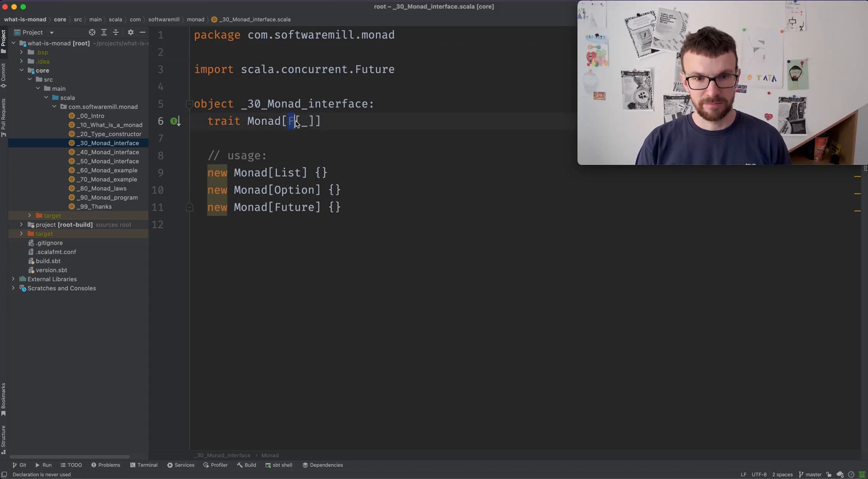
{"action": "mouse_move", "coordinate": [290, 122]}
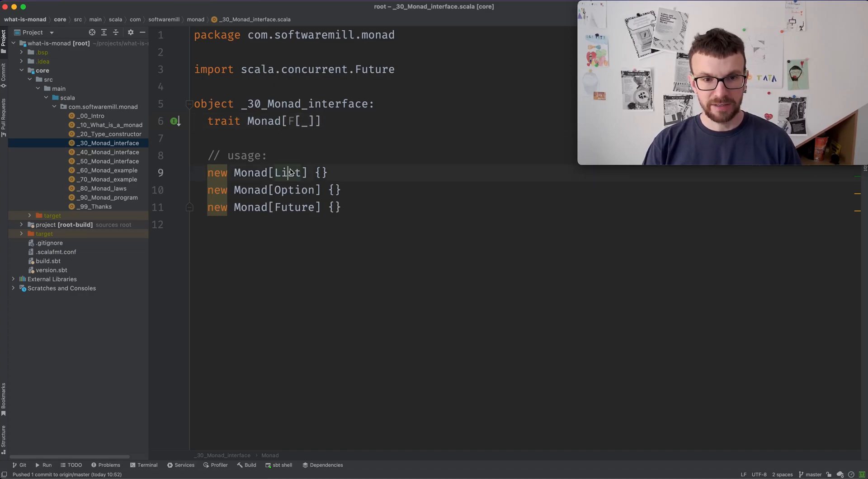
{"action": "double_click", "coordinate": [288, 173]}
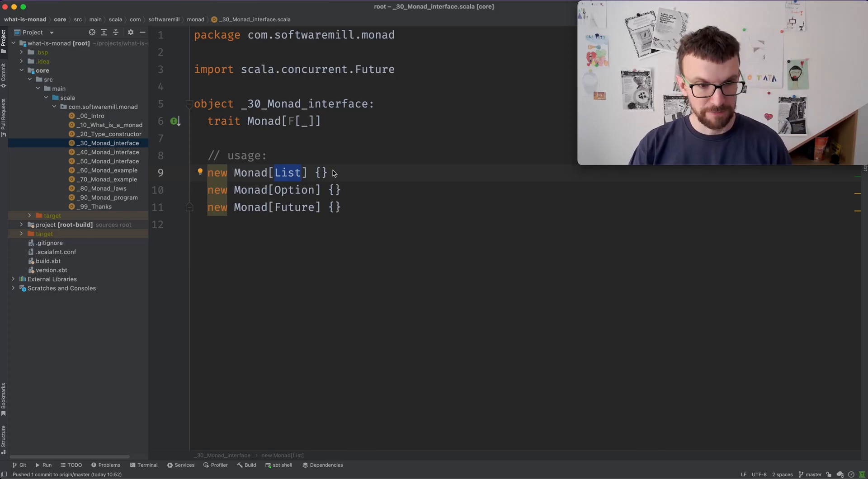
Open _40_Monad_interface, whose Monad trait declares the pure method.
{"action": "left_click", "coordinate": [108, 152]}
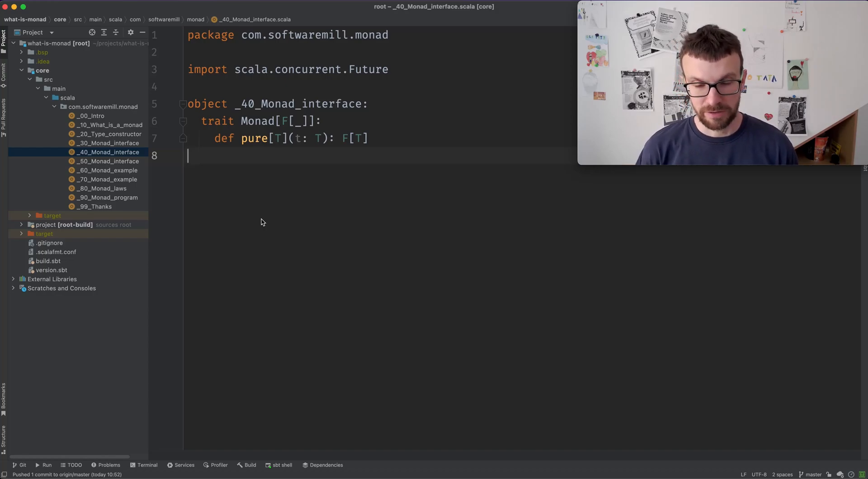
{"action": "mouse_move", "coordinate": [297, 141]}
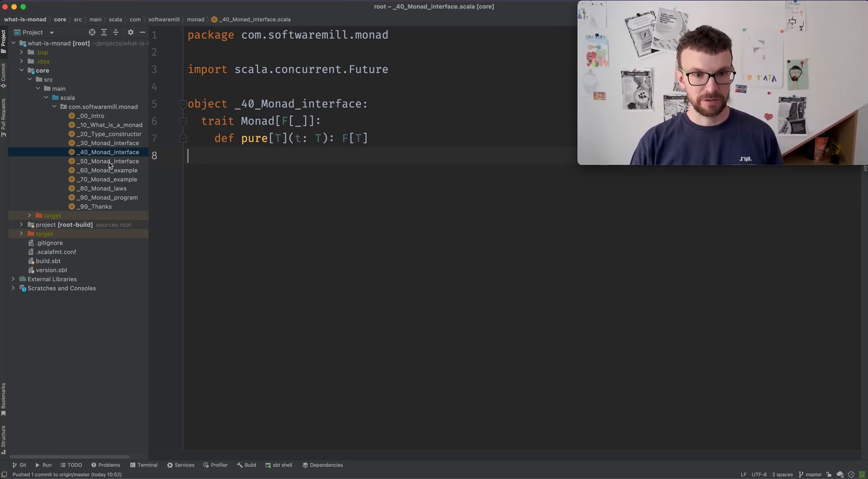
Open _50_Monad_interface and highlight flatMap's function parameter T ⇒ F[U].
{"action": "left_click", "coordinate": [108, 161]}
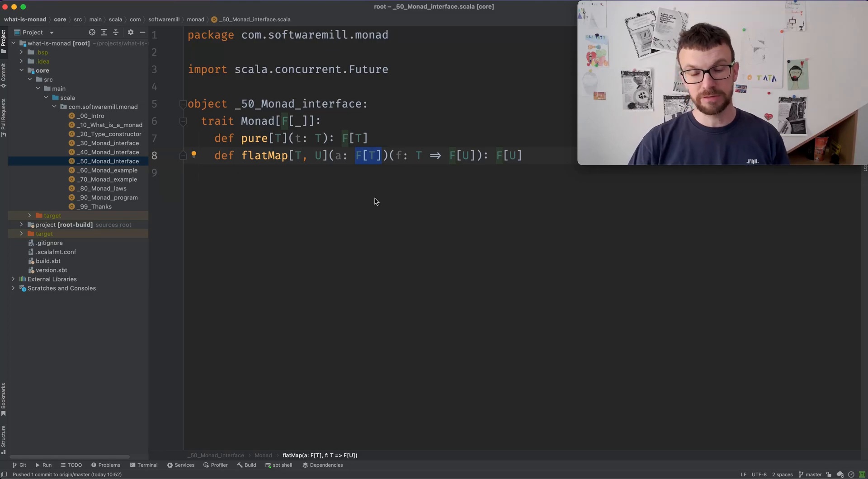
{"action": "mouse_move", "coordinate": [362, 177]}
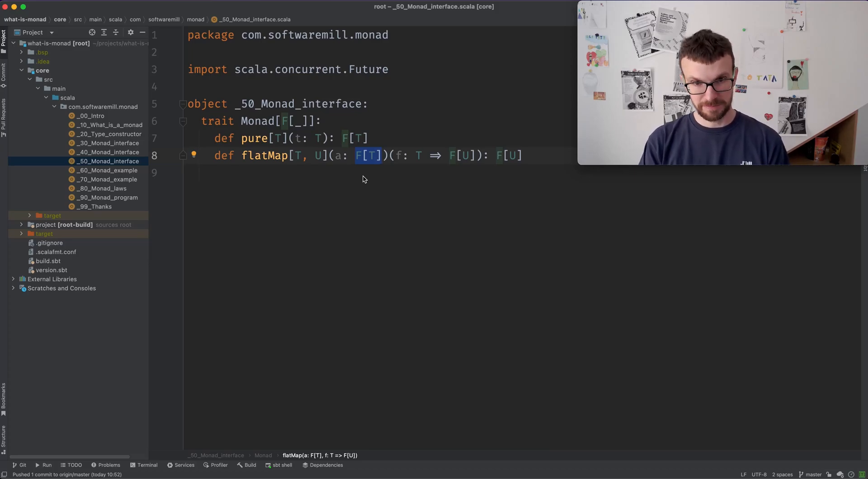
{"action": "left_click", "coordinate": [394, 155]}
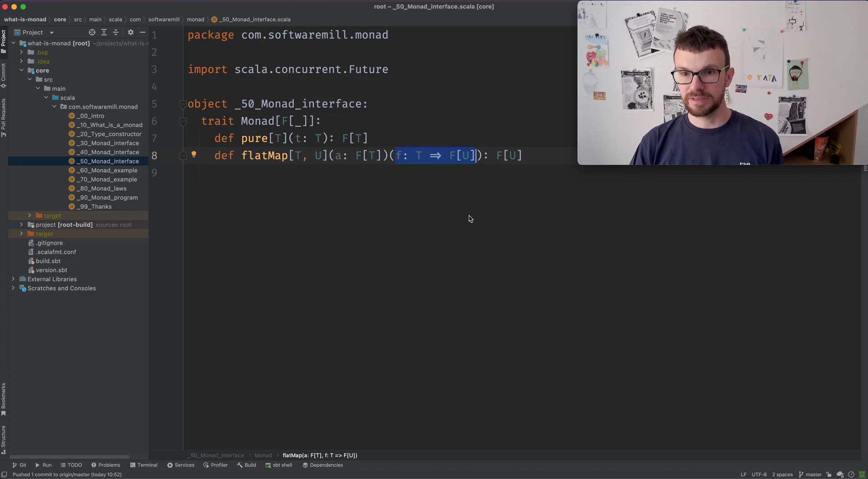
{"action": "mouse_move", "coordinate": [429, 194]}
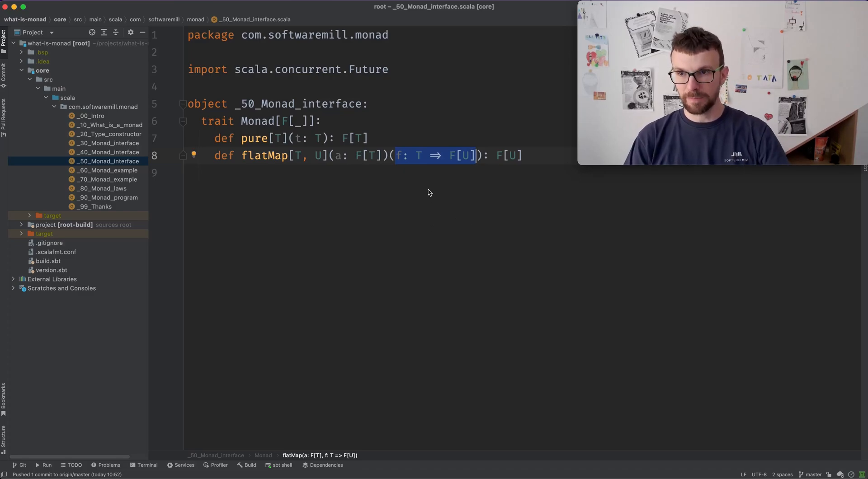
{"action": "left_click", "coordinate": [448, 156]}
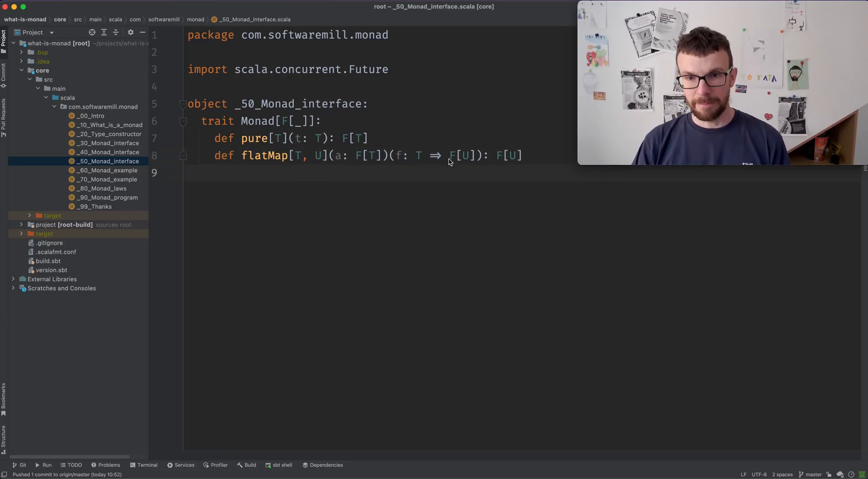
{"action": "double_click", "coordinate": [462, 155]}
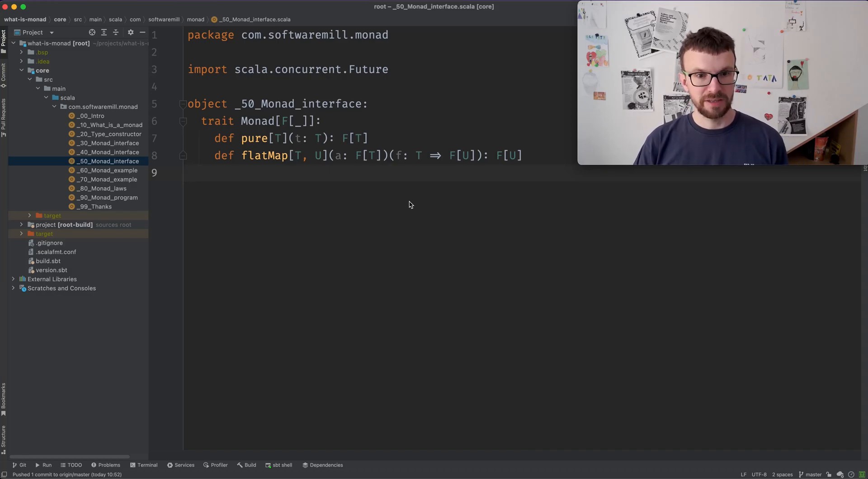
{"action": "mouse_move", "coordinate": [392, 214]}
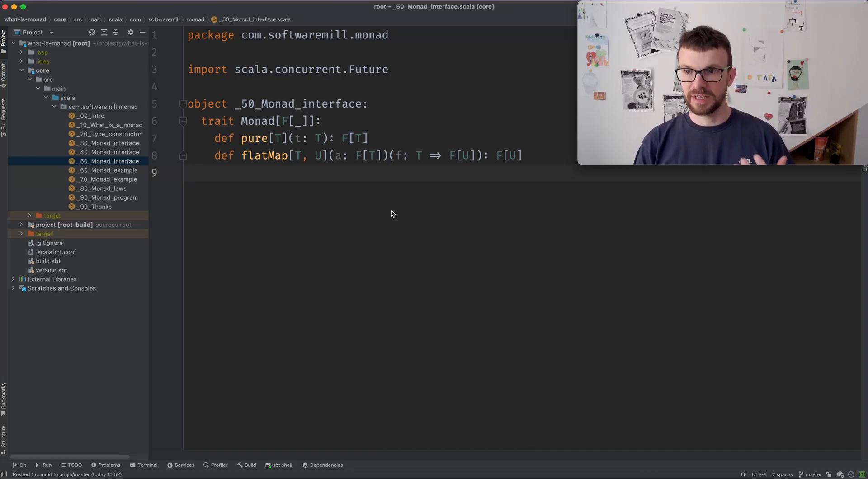
{"action": "left_click", "coordinate": [107, 169]}
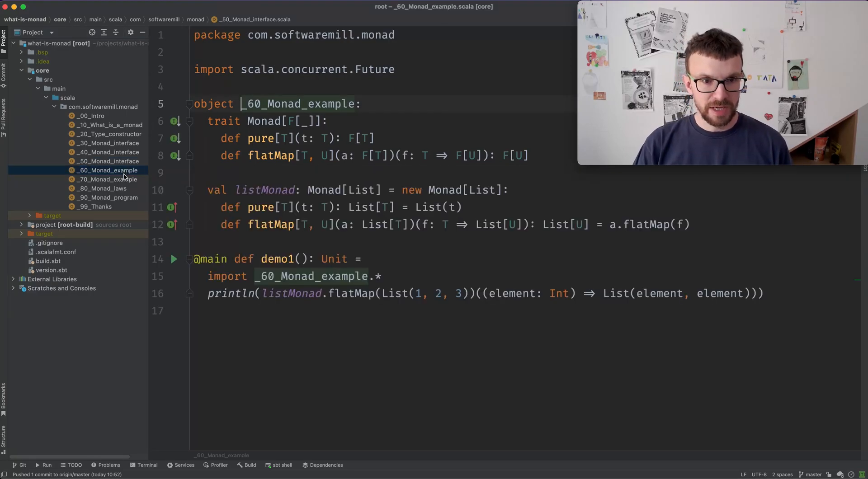
{"action": "left_click", "coordinate": [211, 311]}
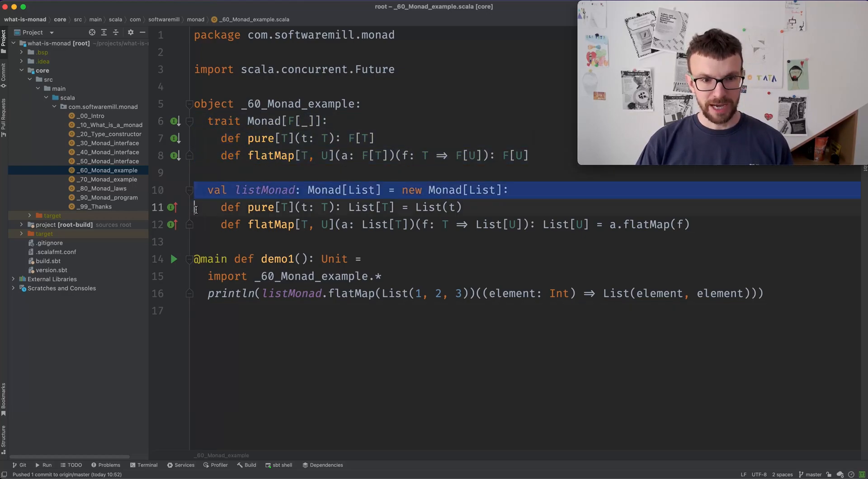
{"action": "left_click", "coordinate": [211, 242]}
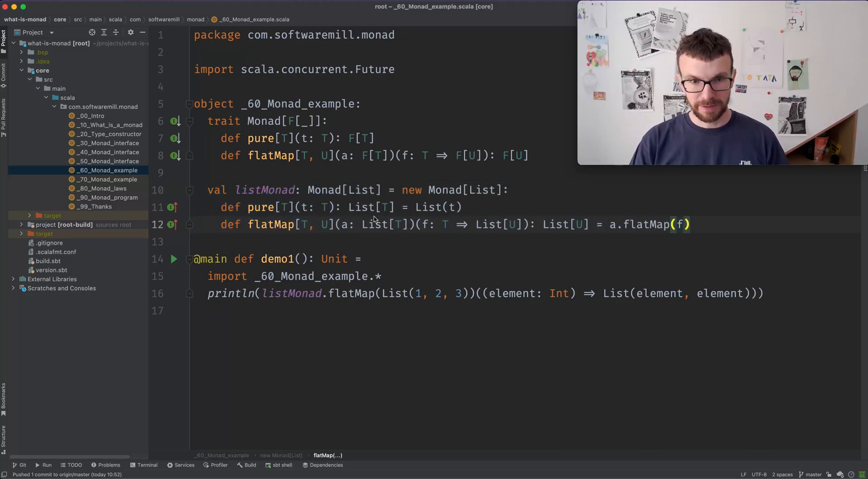
{"action": "double_click", "coordinate": [438, 207]}
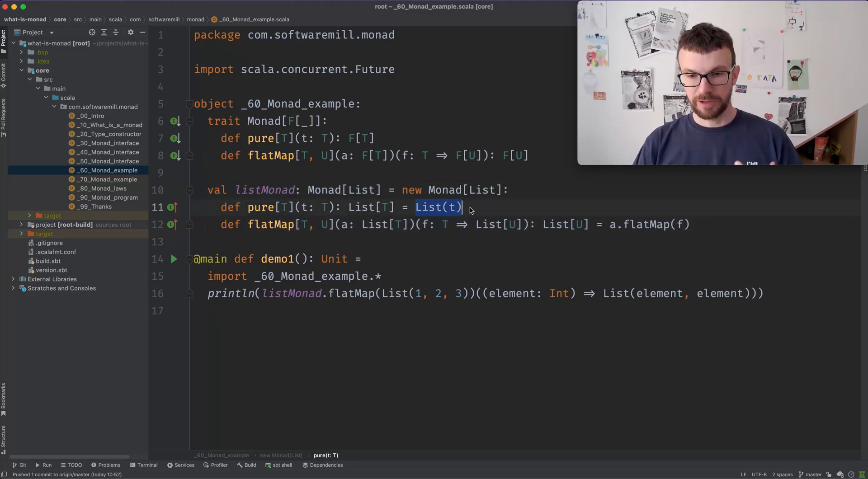
{"action": "mouse_move", "coordinate": [473, 245]}
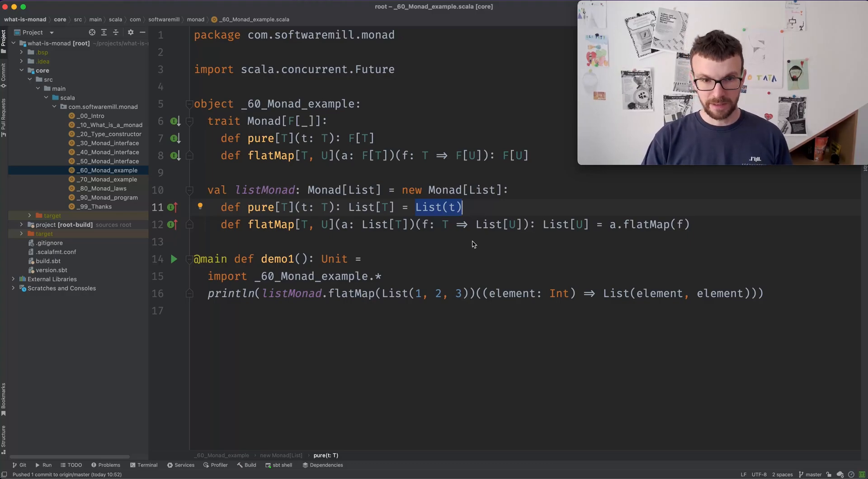
{"action": "mouse_move", "coordinate": [610, 229]}
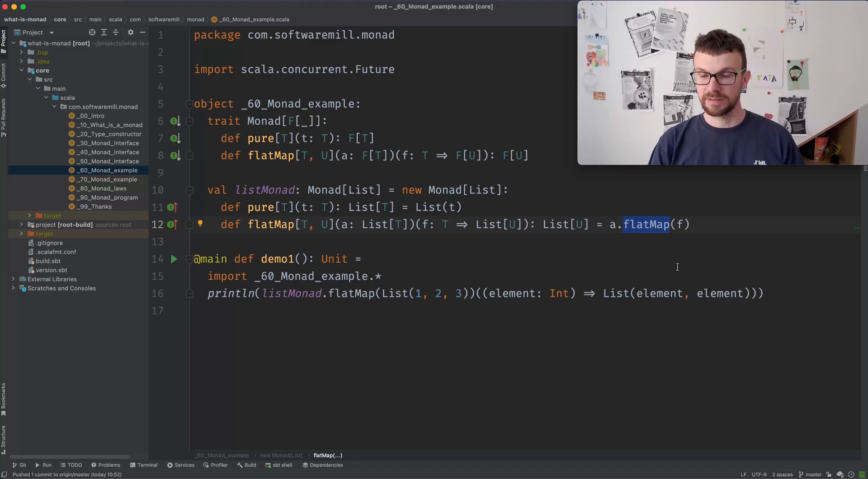
{"action": "mouse_move", "coordinate": [292, 309]}
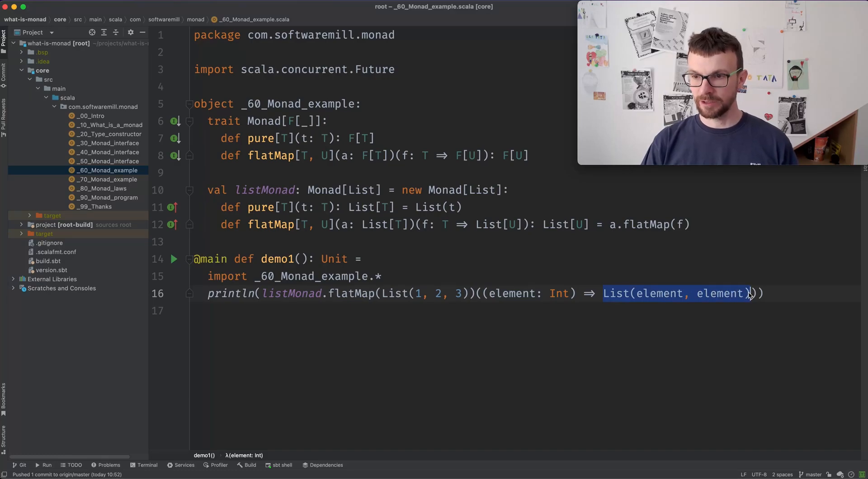
{"action": "mouse_move", "coordinate": [122, 257]}
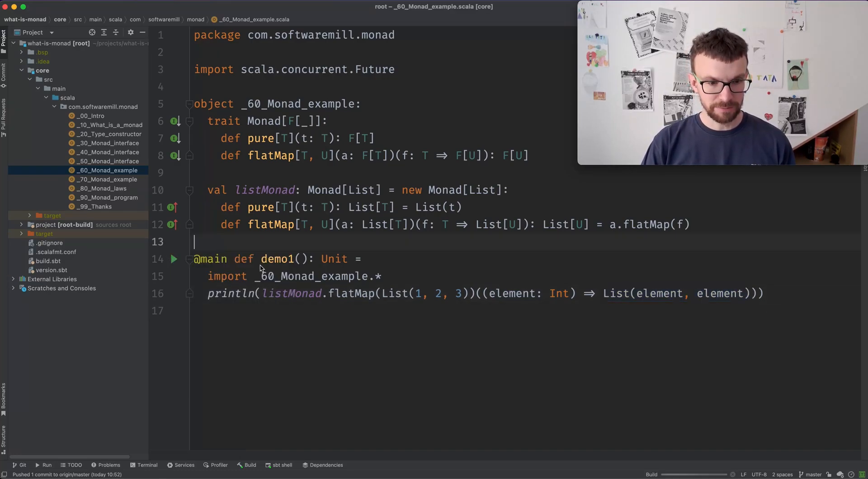
{"action": "mouse_move", "coordinate": [250, 324]}
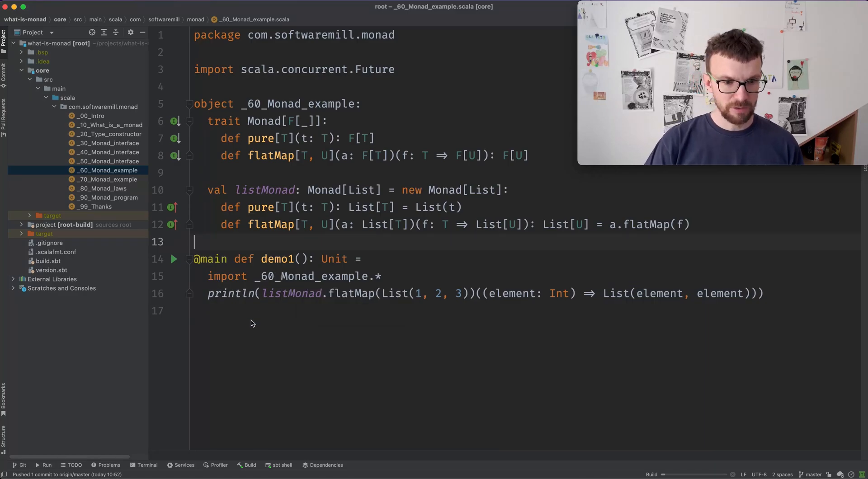
Run demo1 so the Run panel prints List(1, 1, 2, 2, 3, 3).
{"action": "left_click", "coordinate": [174, 258]}
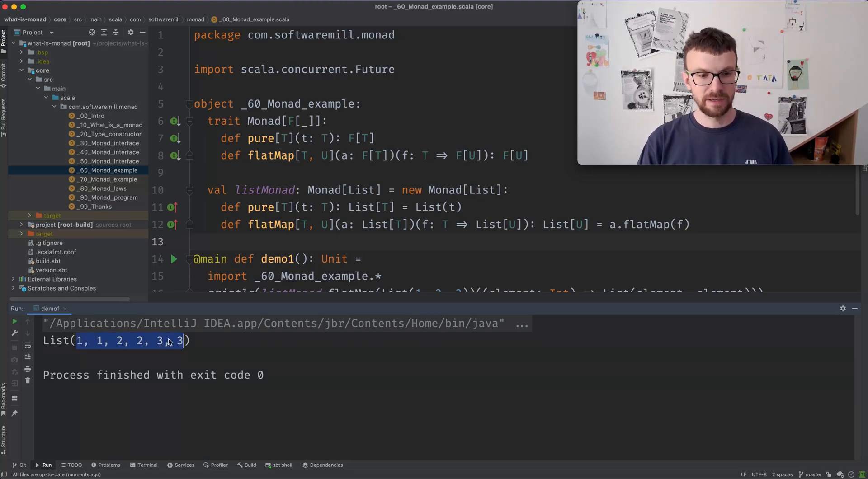
{"action": "scroll", "scroll_direction": "down", "scroll_amount": 3}
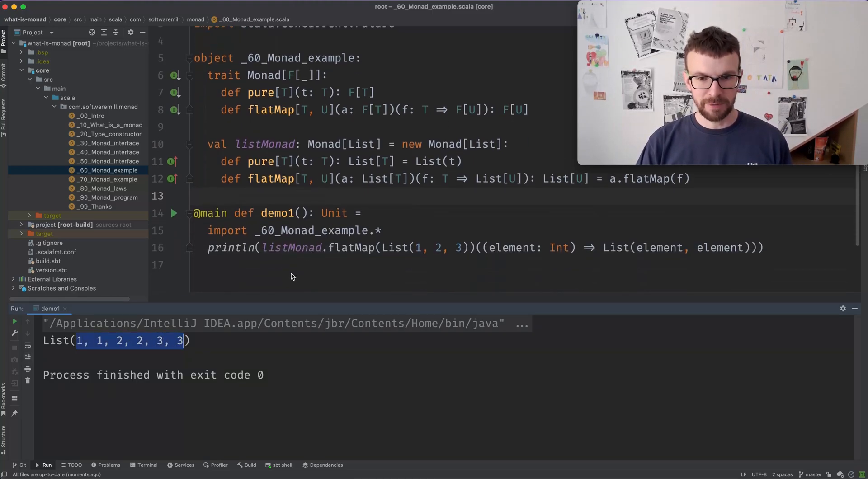
{"action": "mouse_move", "coordinate": [410, 254]}
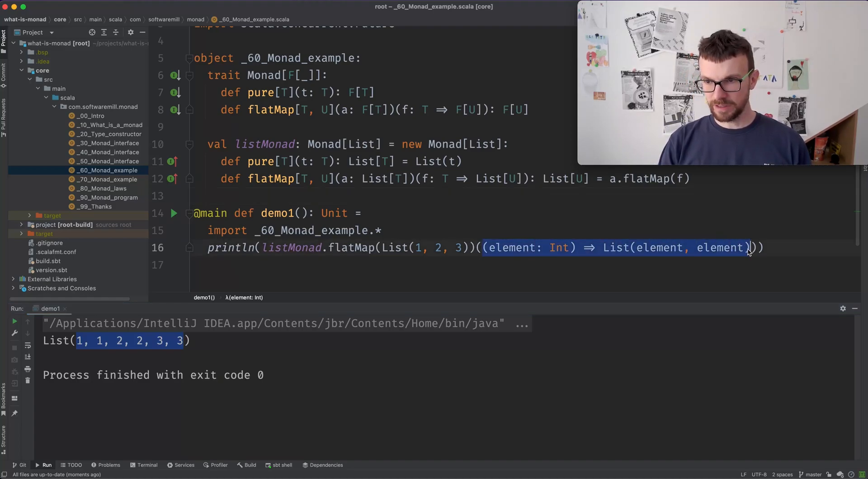
{"action": "left_click", "coordinate": [440, 247]}
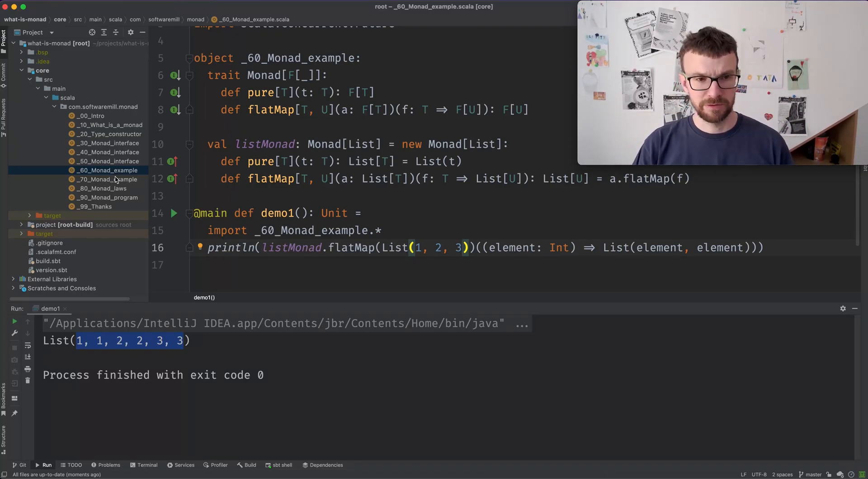
Open _70_Monad_example, which adds optionMonad alongside listMonad.
{"action": "left_click", "coordinate": [109, 180]}
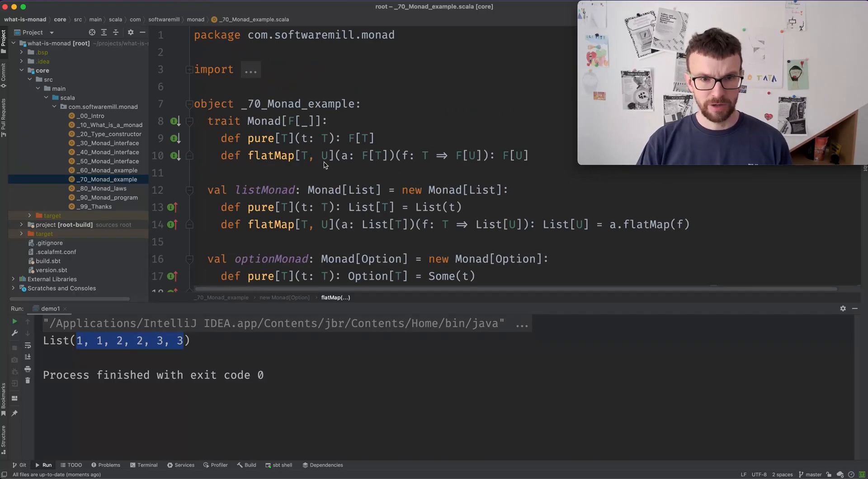
{"action": "scroll", "scroll_direction": "down", "scroll_amount": 3}
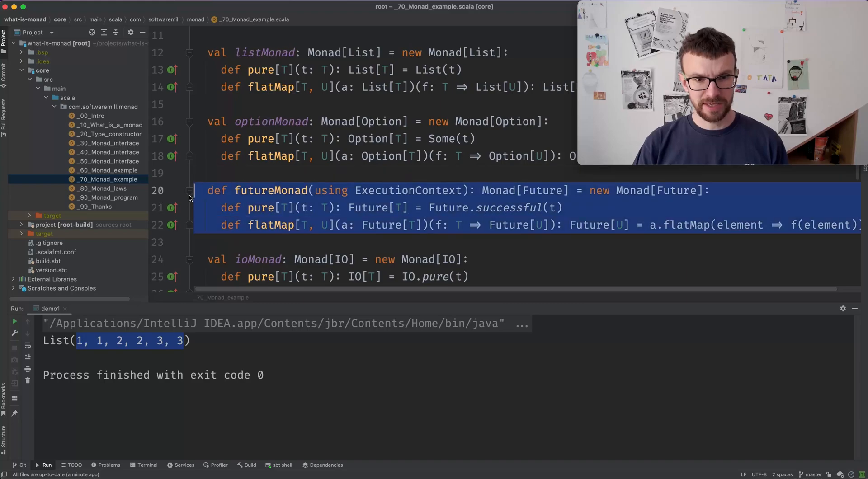
{"action": "left_click", "coordinate": [209, 243]}
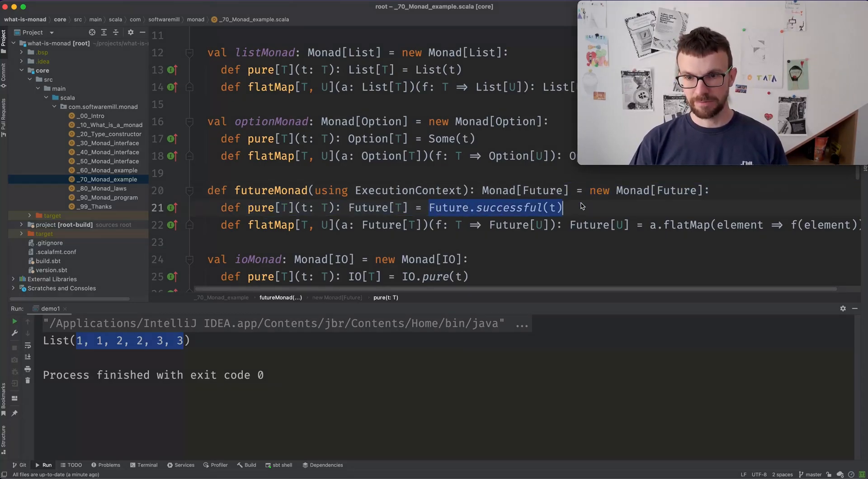
{"action": "mouse_move", "coordinate": [304, 231]}
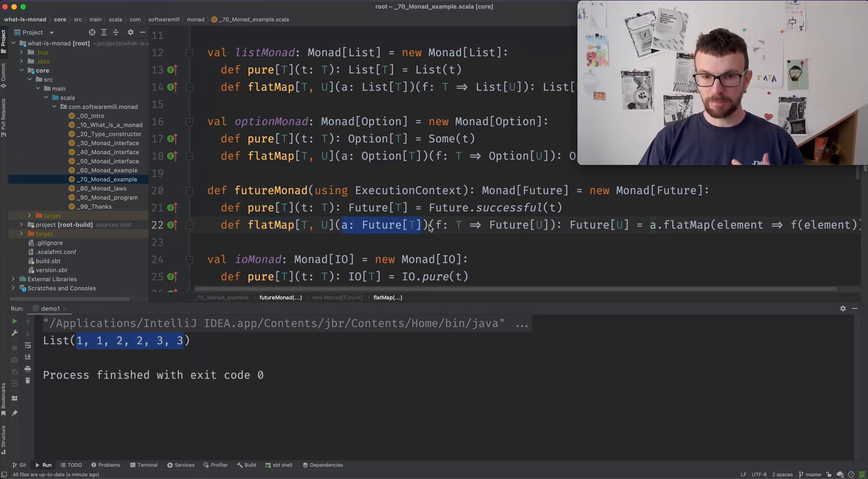
{"action": "mouse_move", "coordinate": [454, 225]}
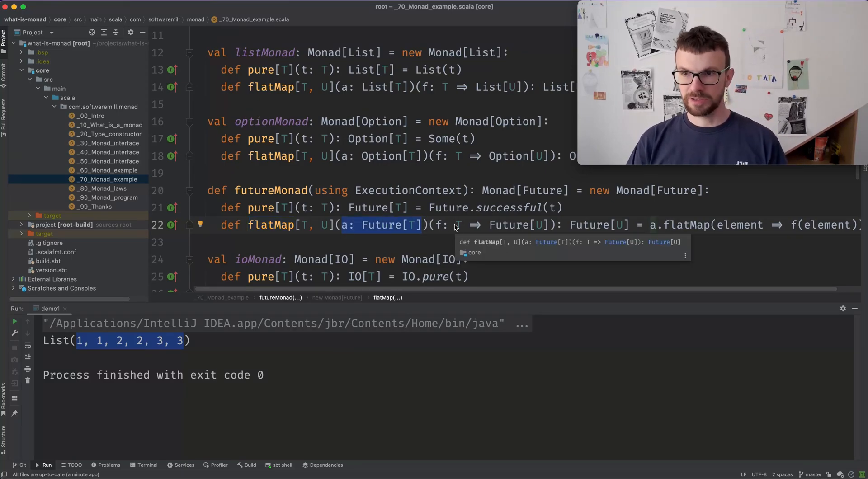
{"action": "mouse_move", "coordinate": [402, 247]}
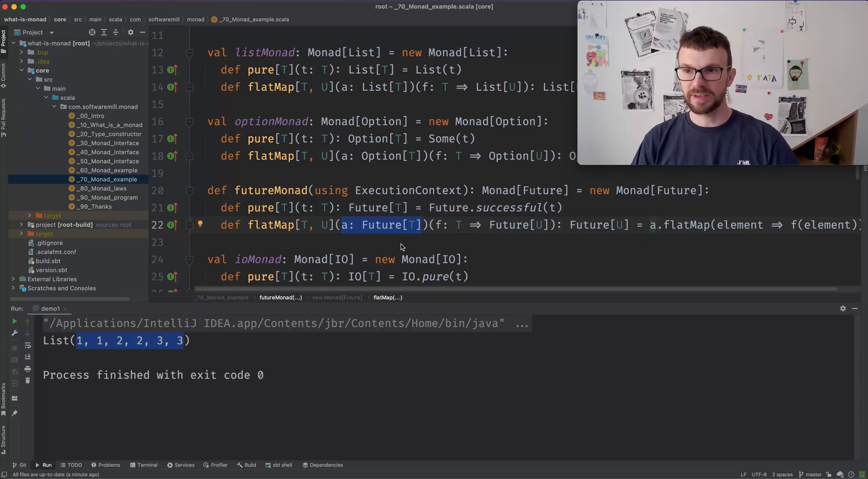
{"action": "mouse_move", "coordinate": [436, 228]}
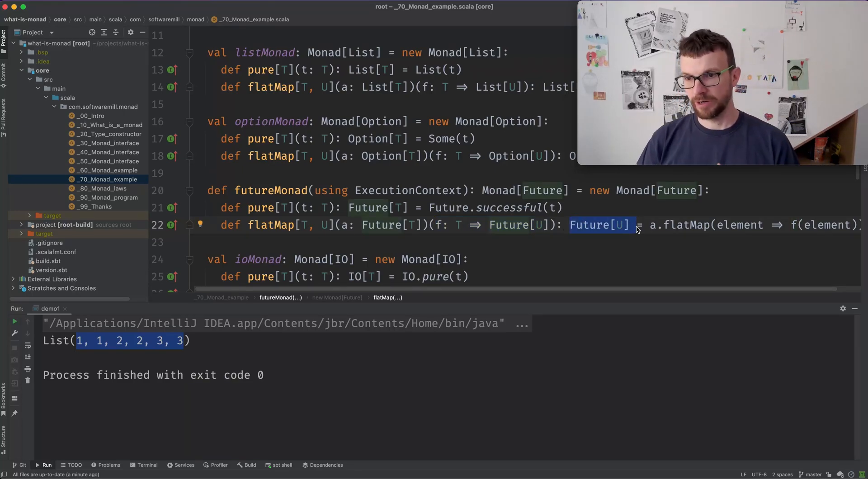
{"action": "mouse_move", "coordinate": [609, 225]}
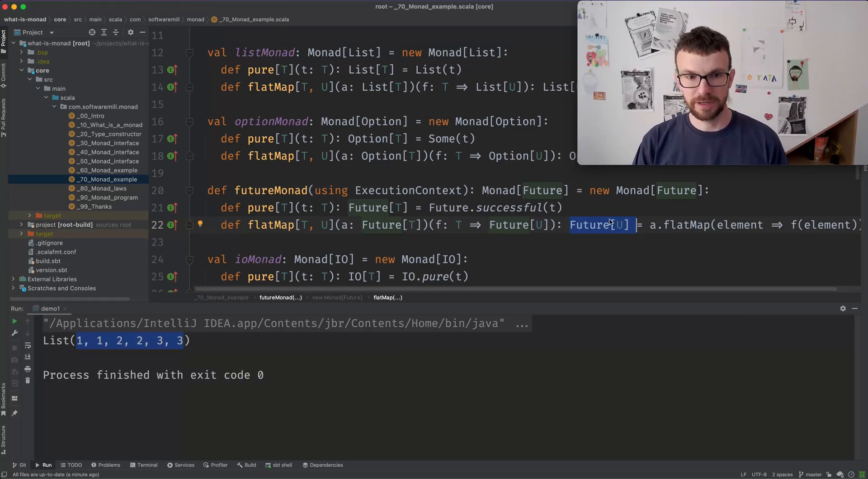
{"action": "scroll", "scroll_direction": "up", "scroll_amount": 3}
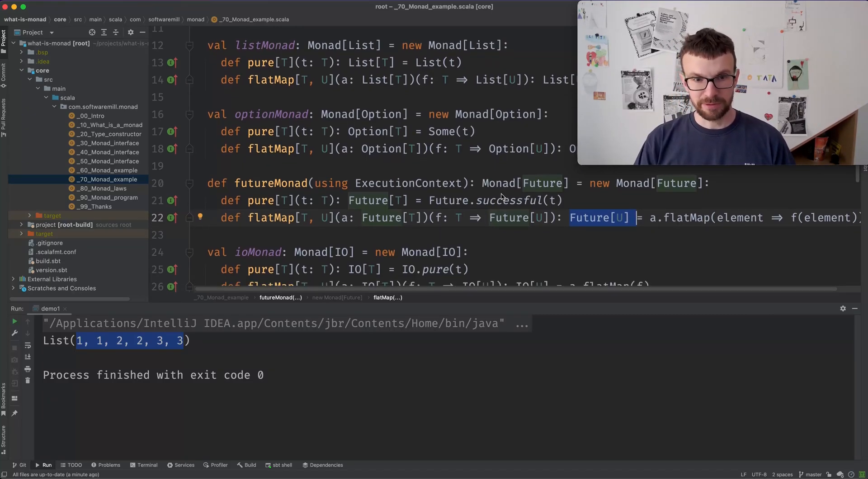
{"action": "scroll", "scroll_direction": "down", "scroll_amount": 3}
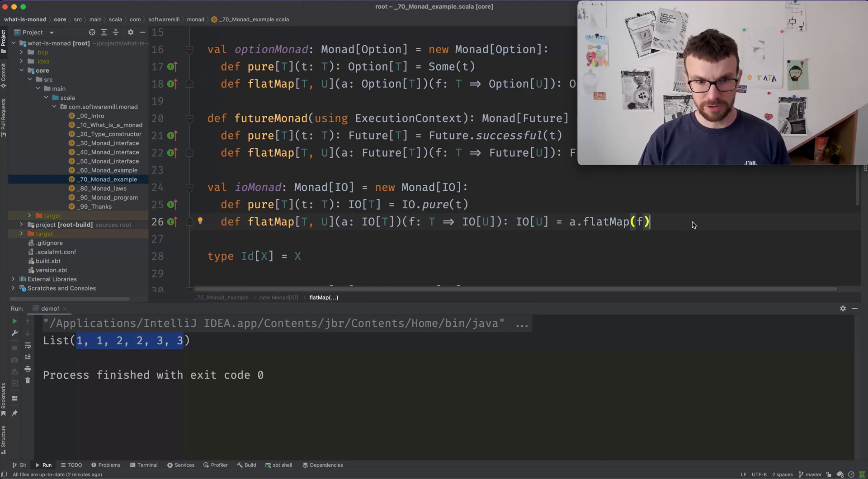
{"action": "scroll", "scroll_direction": "down", "scroll_amount": 3}
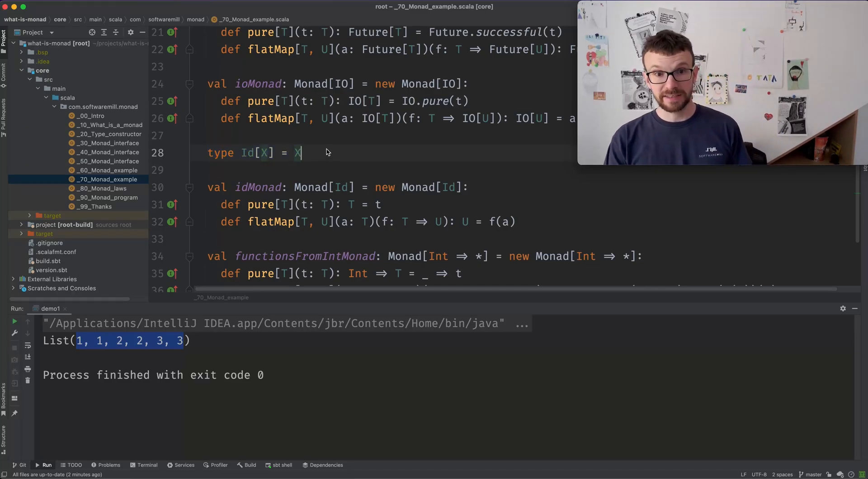
{"action": "mouse_move", "coordinate": [273, 155]}
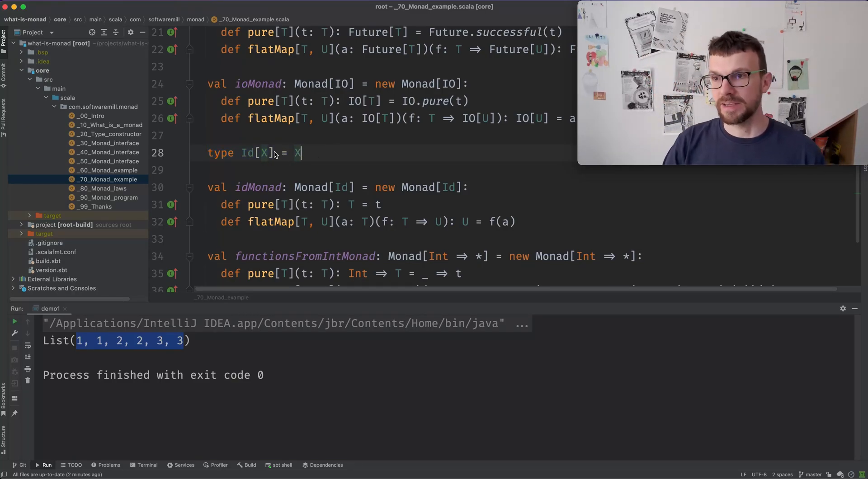
{"action": "mouse_move", "coordinate": [241, 199]}
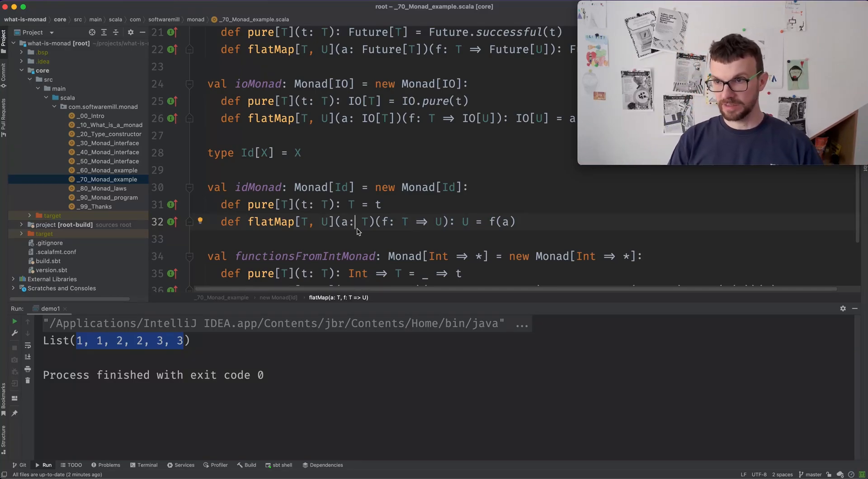
{"action": "scroll", "scroll_direction": "down", "scroll_amount": 3}
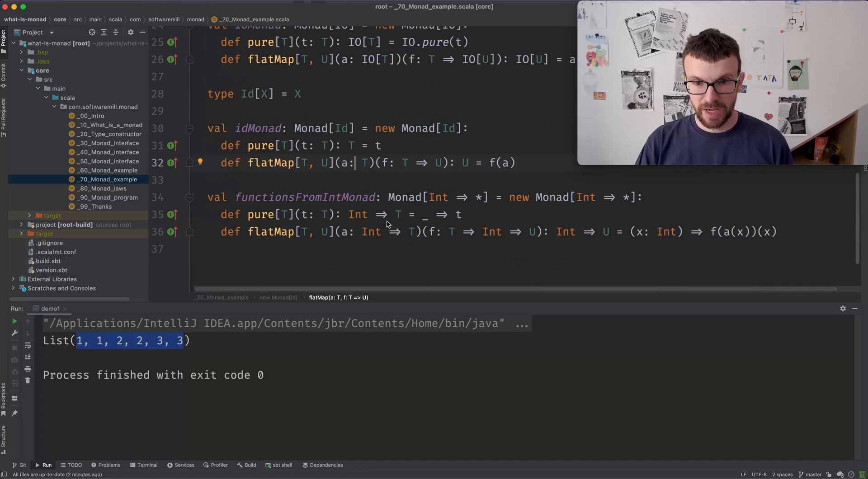
{"action": "mouse_move", "coordinate": [371, 231]}
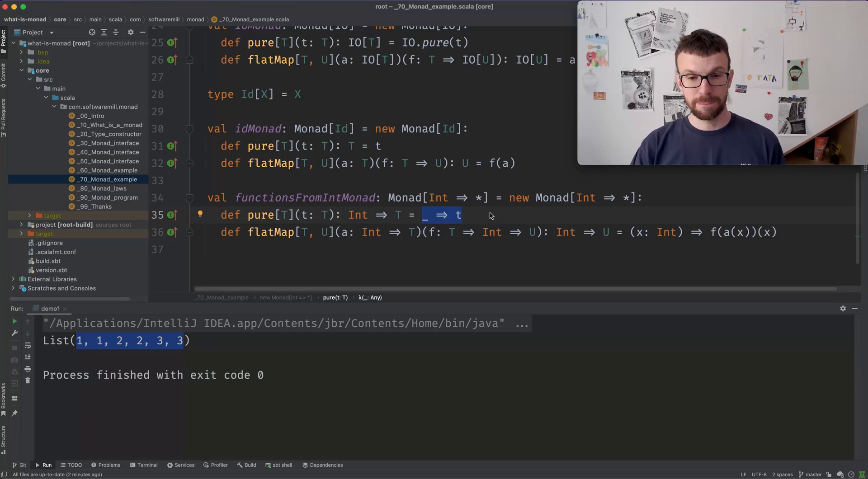
{"action": "mouse_move", "coordinate": [449, 238]}
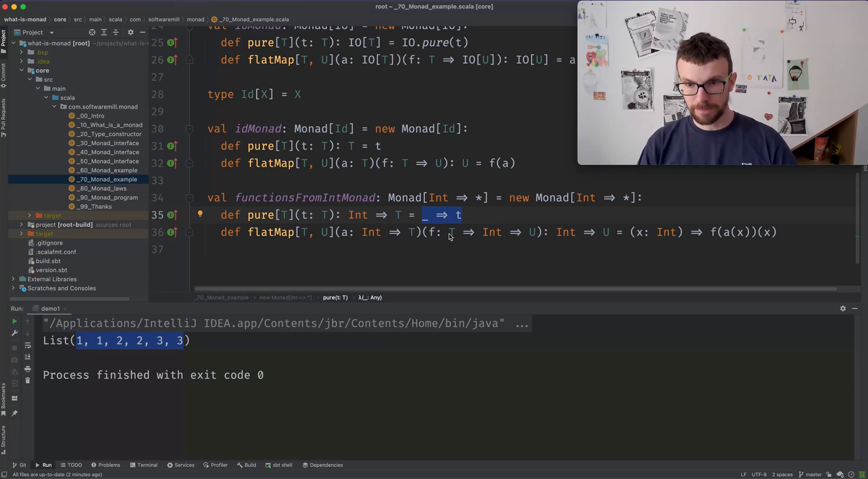
{"action": "mouse_move", "coordinate": [703, 224]}
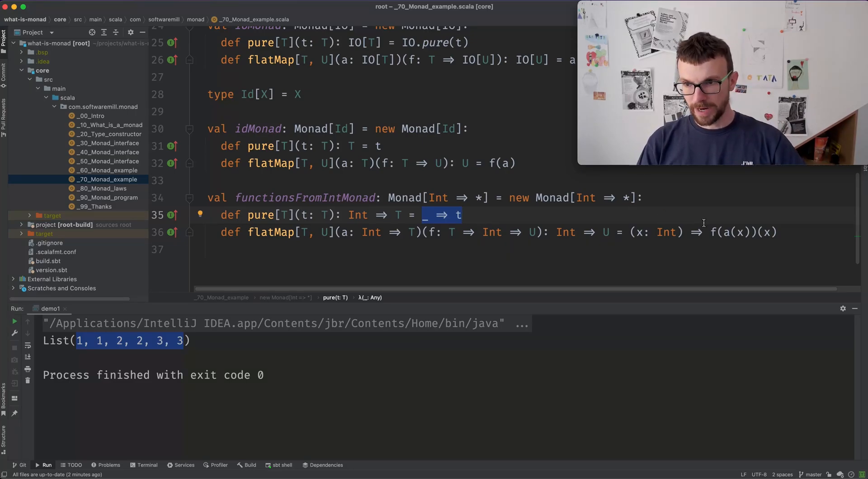
{"action": "left_click", "coordinate": [384, 253]}
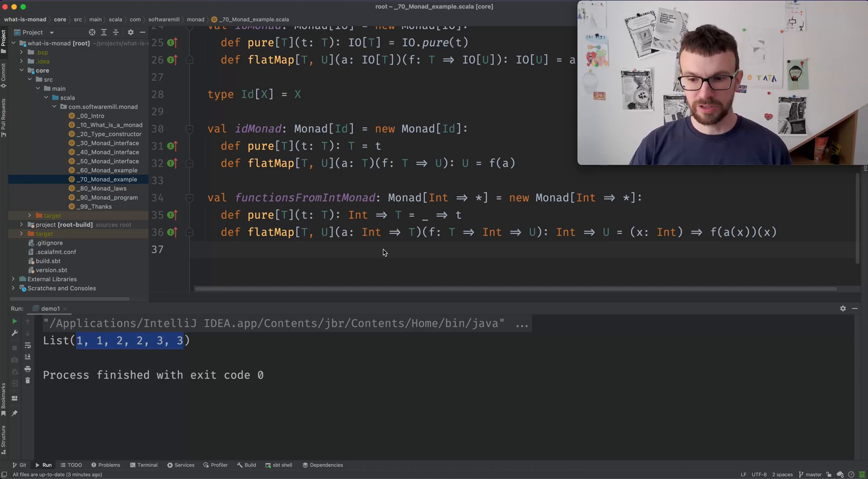
{"action": "mouse_move", "coordinate": [226, 198]}
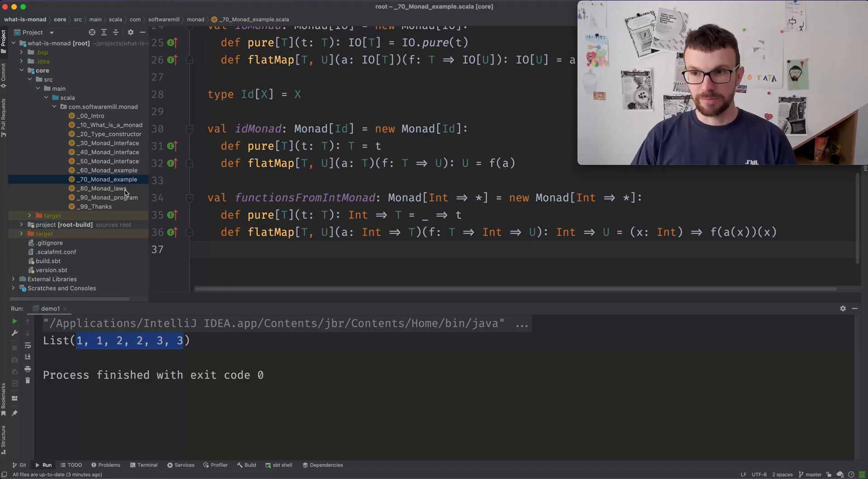
Open _80_Monad_laws and scroll through the MonadLaws class's three law checks.
{"action": "left_click", "coordinate": [102, 188]}
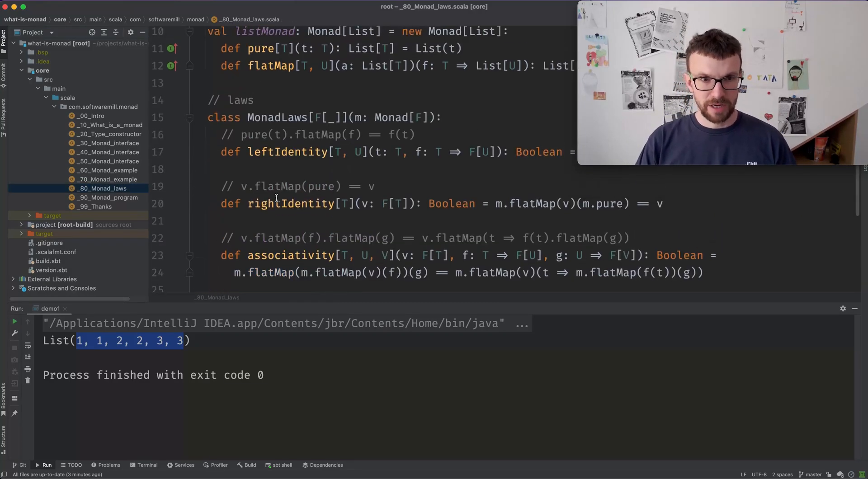
{"action": "scroll", "scroll_direction": "up", "scroll_amount": 3}
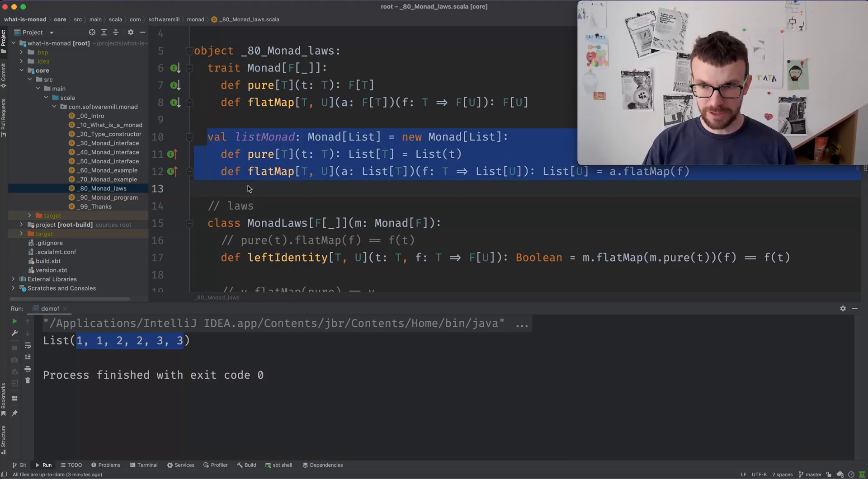
{"action": "left_click", "coordinate": [368, 171]}
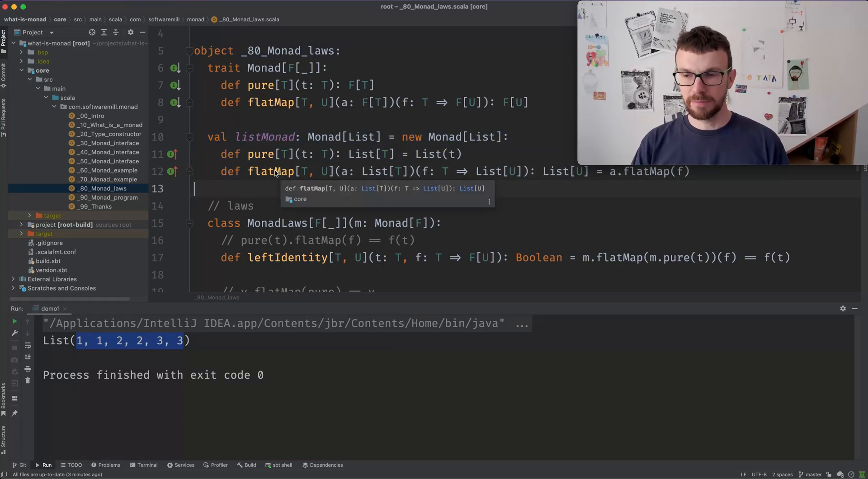
{"action": "scroll", "scroll_direction": "down", "scroll_amount": 3}
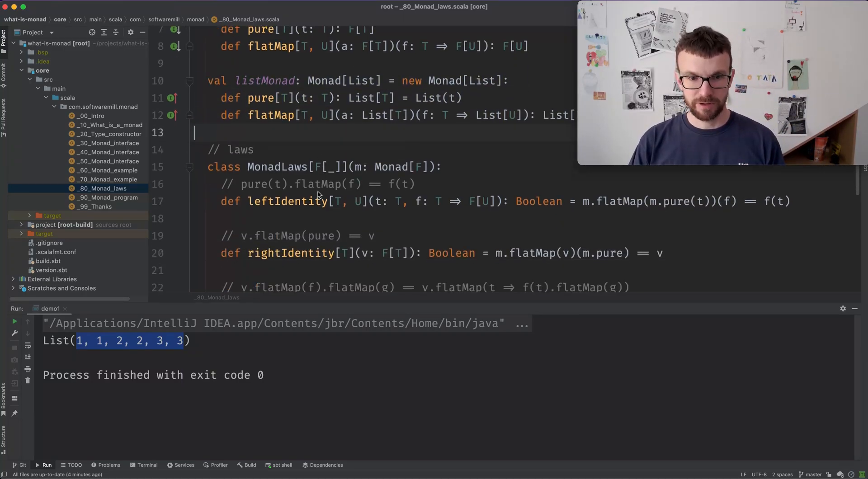
{"action": "scroll", "scroll_direction": "down", "scroll_amount": 3}
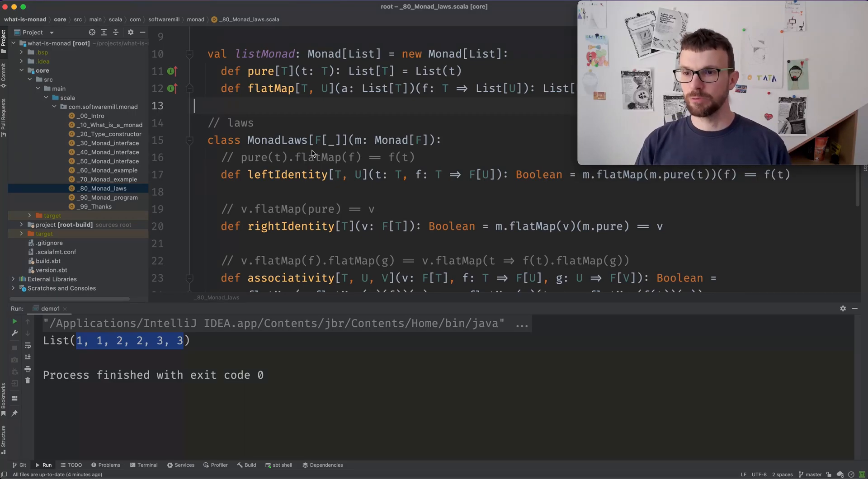
Highlight f(t) in the left identity comment and scroll toward demo2.
{"action": "scroll", "scroll_direction": "up", "scroll_amount": 3}
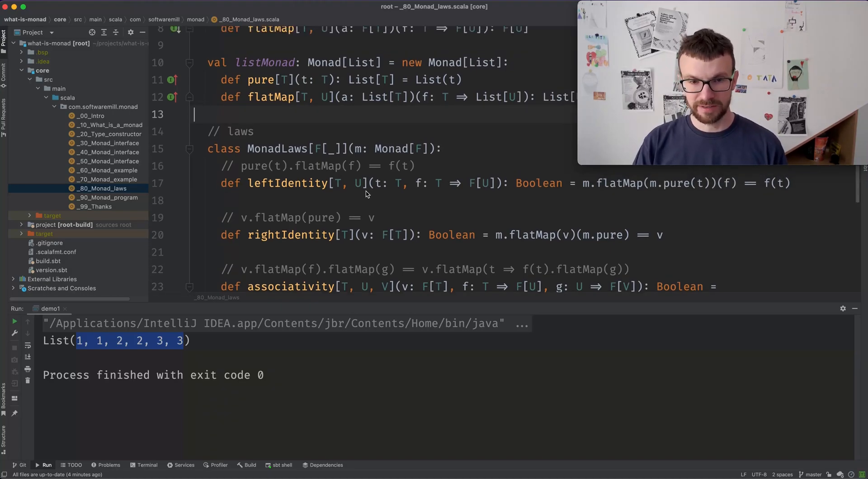
{"action": "mouse_move", "coordinate": [255, 170]}
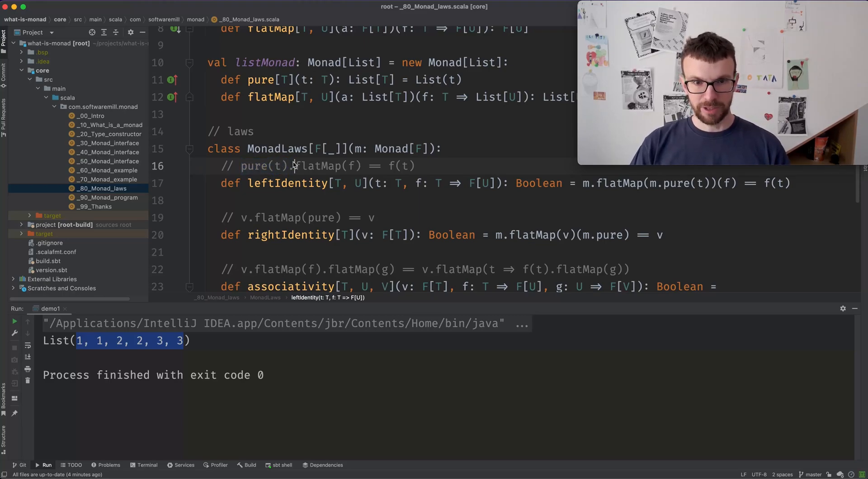
{"action": "double_click", "coordinate": [326, 166]}
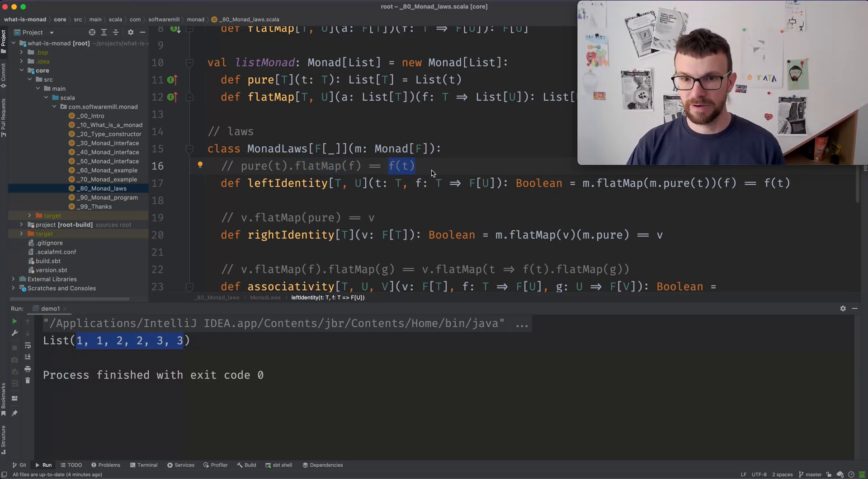
{"action": "scroll", "scroll_direction": "down", "scroll_amount": 3}
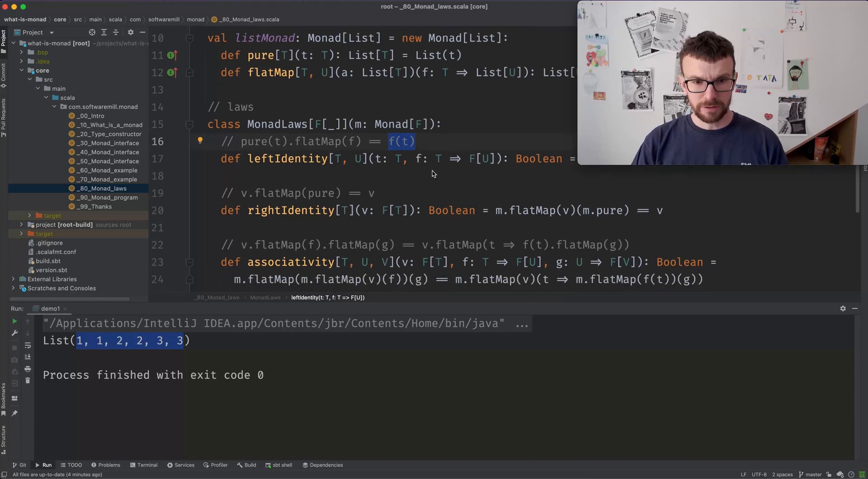
Scroll down to the demo2 entry point checking left identity on a List.
{"action": "scroll", "scroll_direction": "down", "scroll_amount": 3}
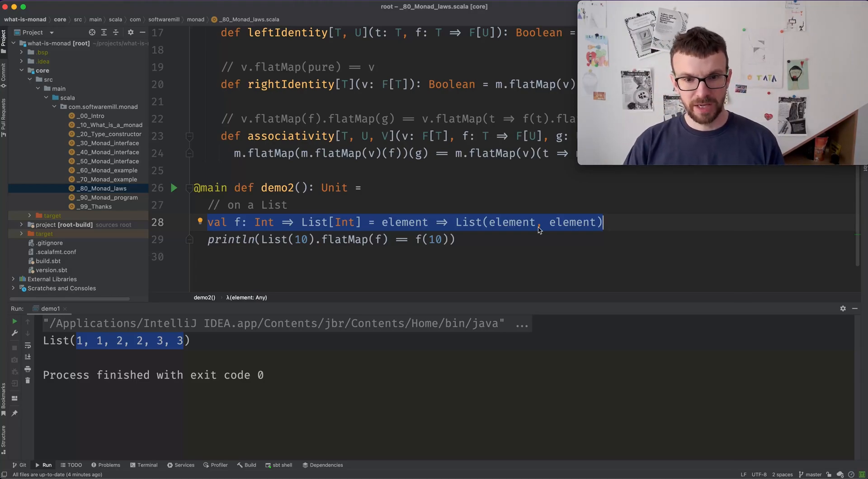
{"action": "mouse_move", "coordinate": [437, 202]}
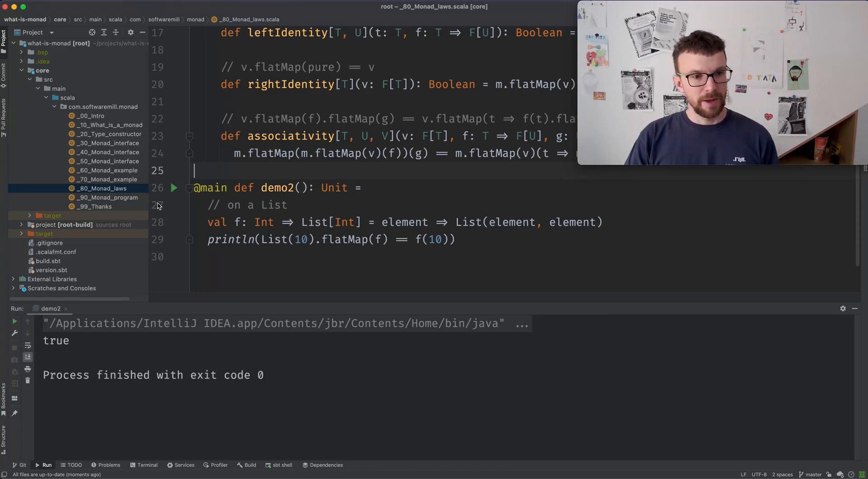
{"action": "mouse_move", "coordinate": [131, 201]}
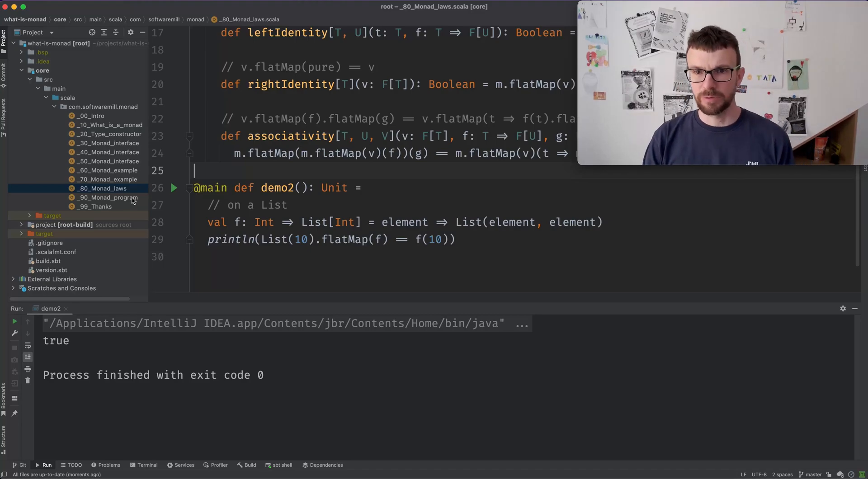
Open _90_Monad_program and hide the Run tool window to enlarge the code.
{"action": "left_click", "coordinate": [109, 197]}
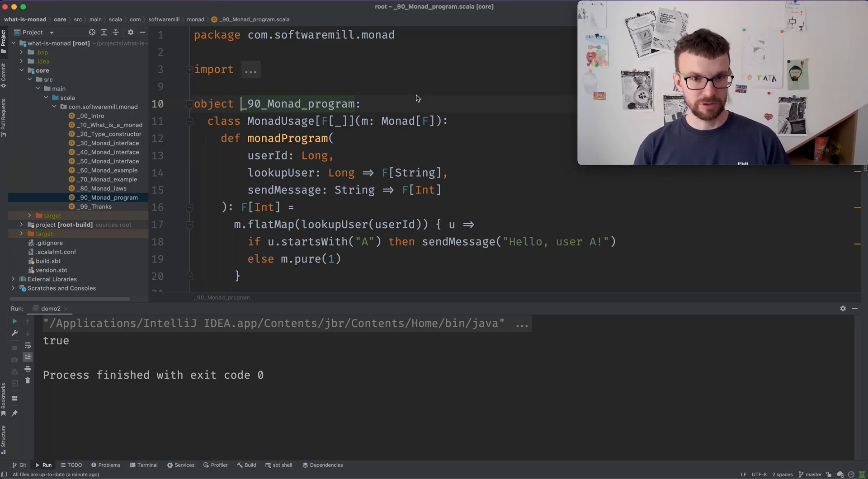
{"action": "scroll", "scroll_direction": "up", "scroll_amount": 3}
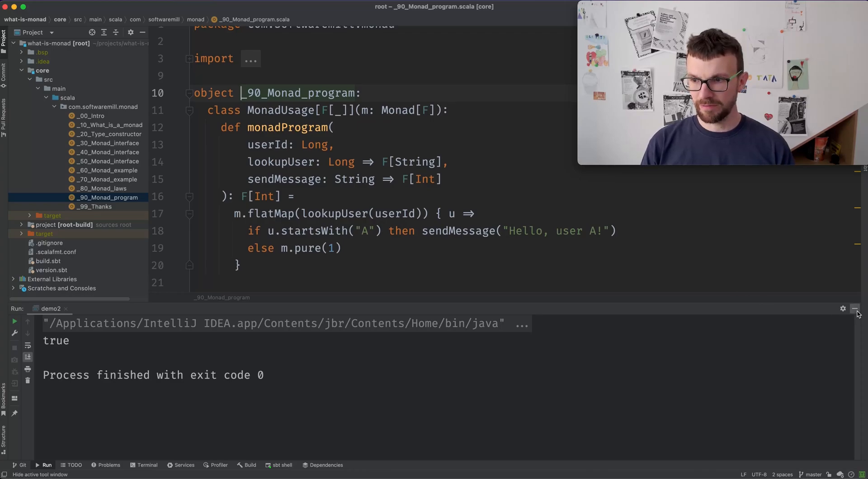
{"action": "left_click", "coordinate": [854, 309]}
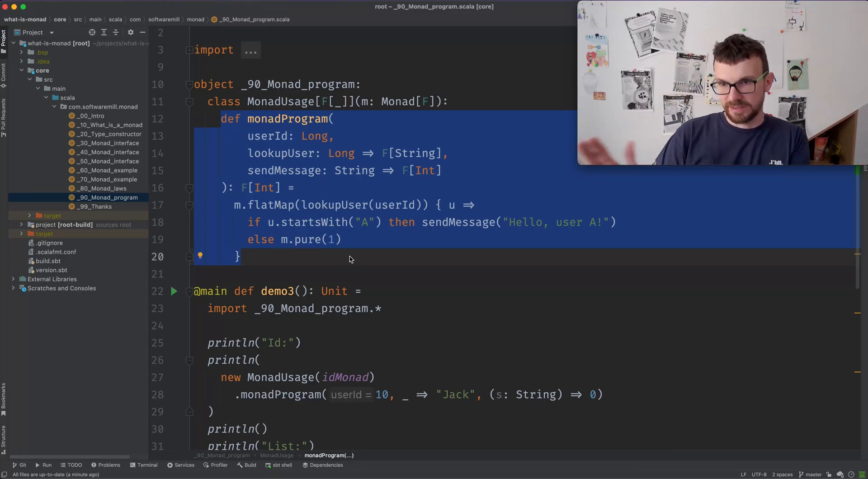
{"action": "left_click", "coordinate": [349, 256]}
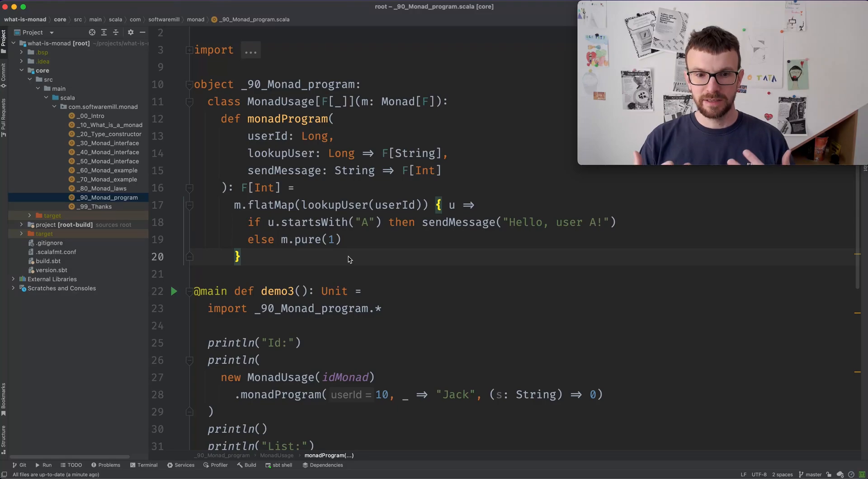
Highlight monadProgram's lookupUser and sendMessage parameters and the String input type.
{"action": "left_click", "coordinate": [266, 137]}
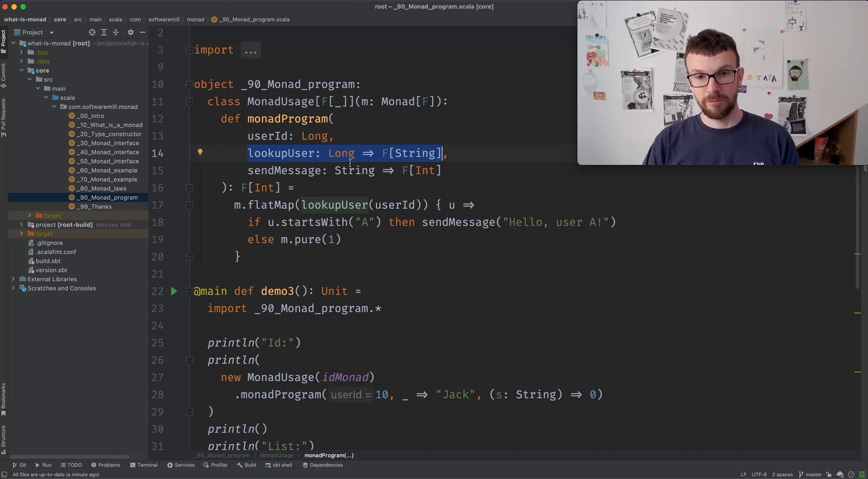
{"action": "left_click", "coordinate": [386, 154]}
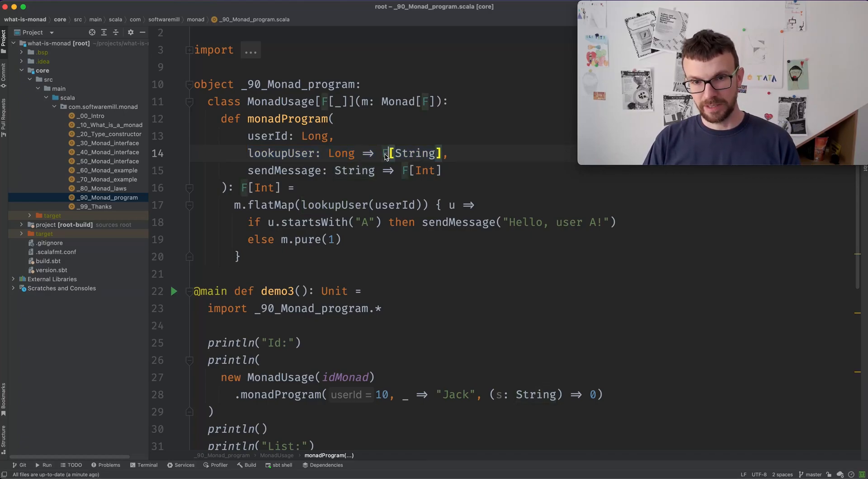
{"action": "mouse_move", "coordinate": [386, 154]}
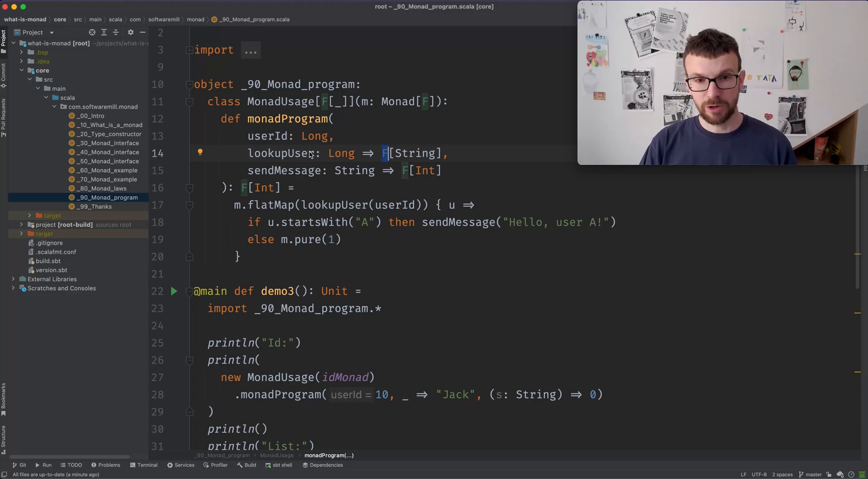
{"action": "double_click", "coordinate": [281, 154]}
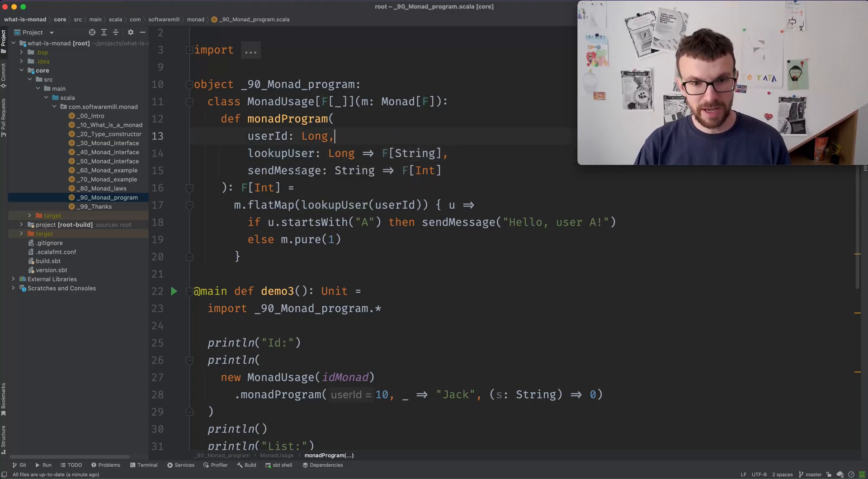
{"action": "double_click", "coordinate": [284, 170]}
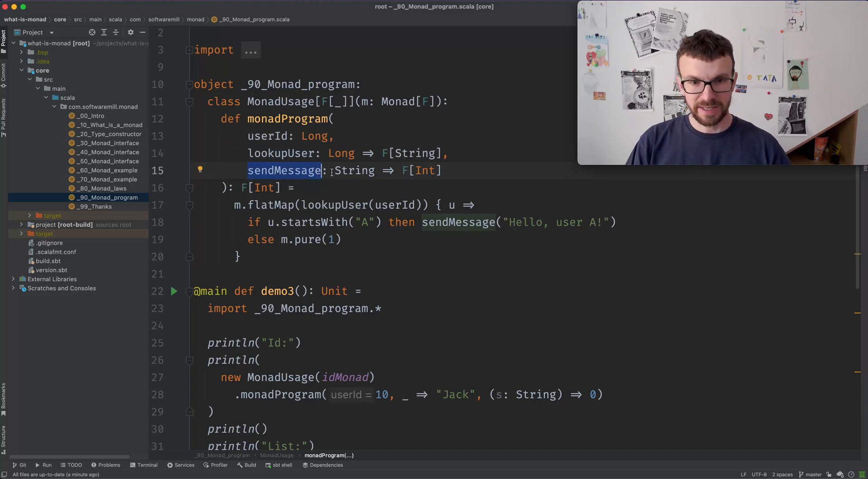
{"action": "double_click", "coordinate": [353, 170]}
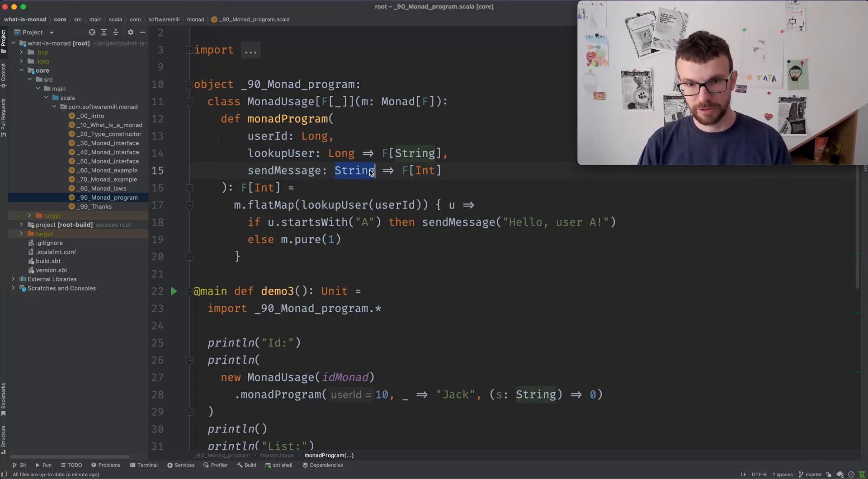
{"action": "left_click", "coordinate": [440, 170]}
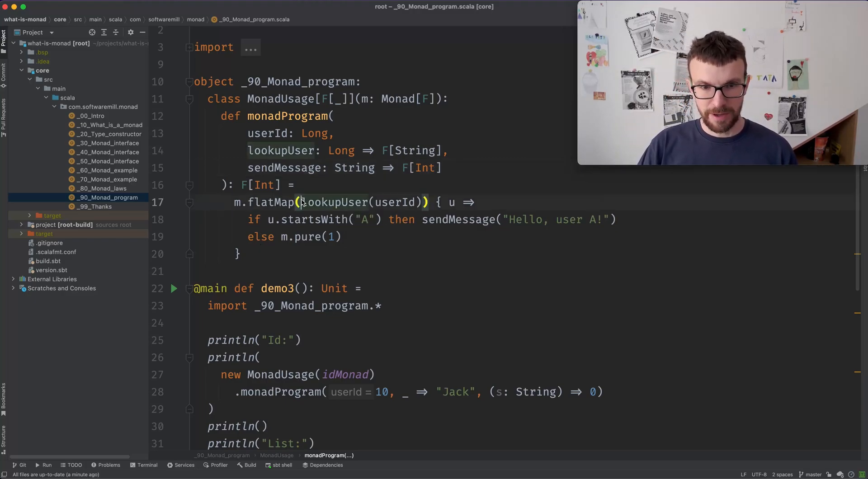
{"action": "double_click", "coordinate": [360, 201]}
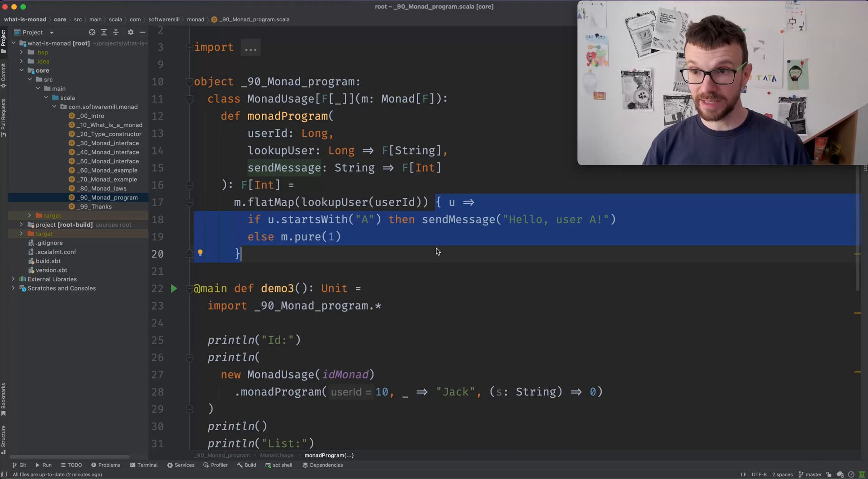
{"action": "left_click", "coordinate": [267, 220]}
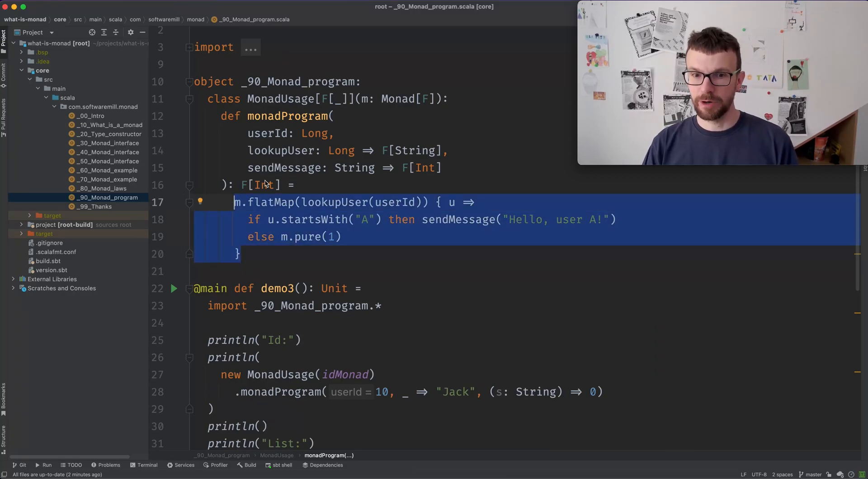
Review the demo3 run output, highlighting the lookup lambda returning Jack and the Id example.
{"action": "scroll", "scroll_direction": "down", "scroll_amount": 3}
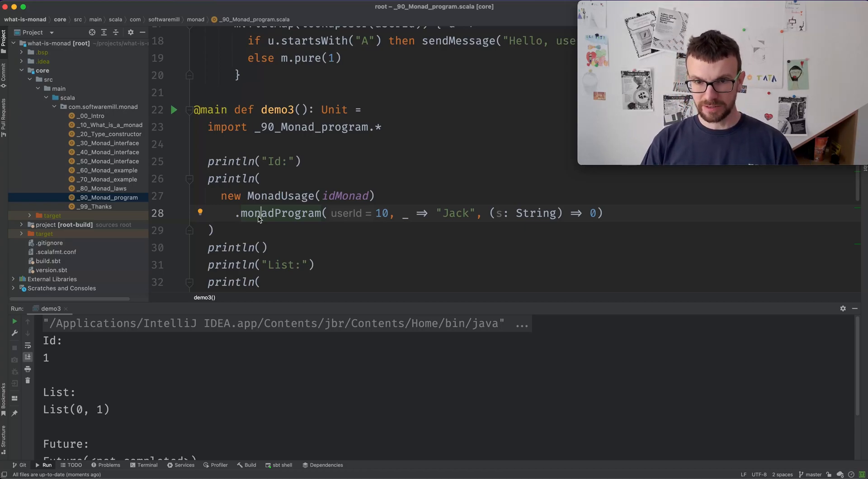
{"action": "double_click", "coordinate": [380, 213]}
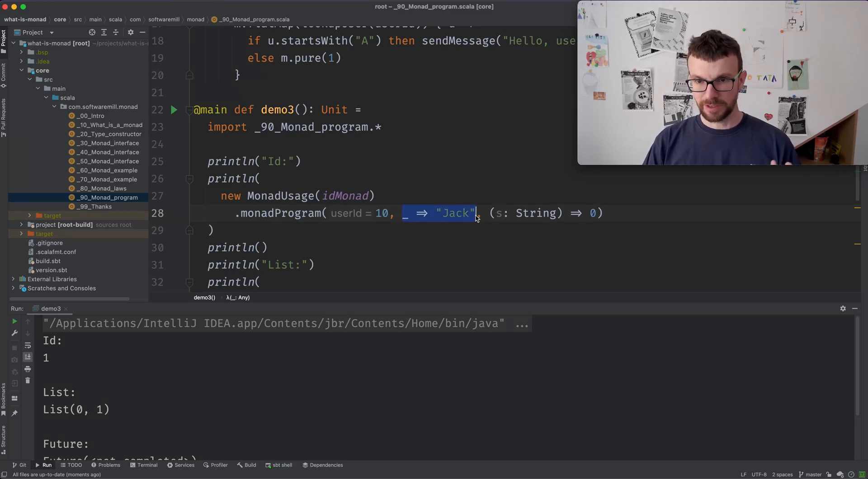
{"action": "scroll", "scroll_direction": "up", "scroll_amount": 3}
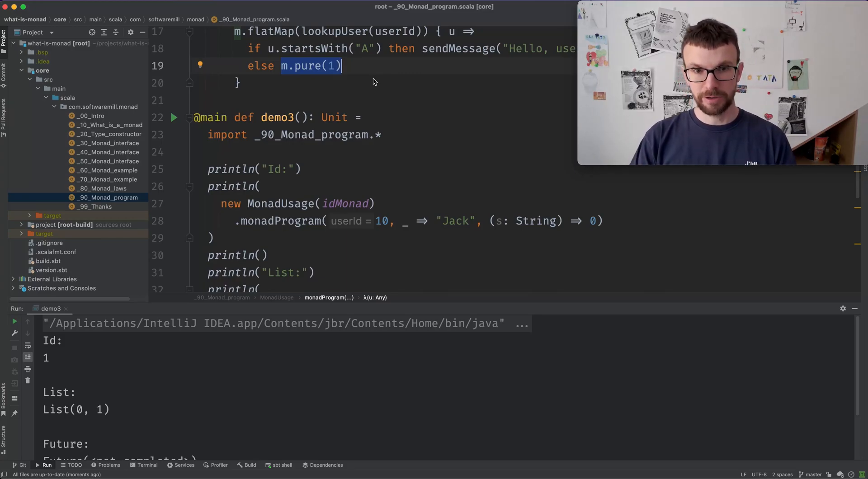
{"action": "mouse_move", "coordinate": [27, 346]}
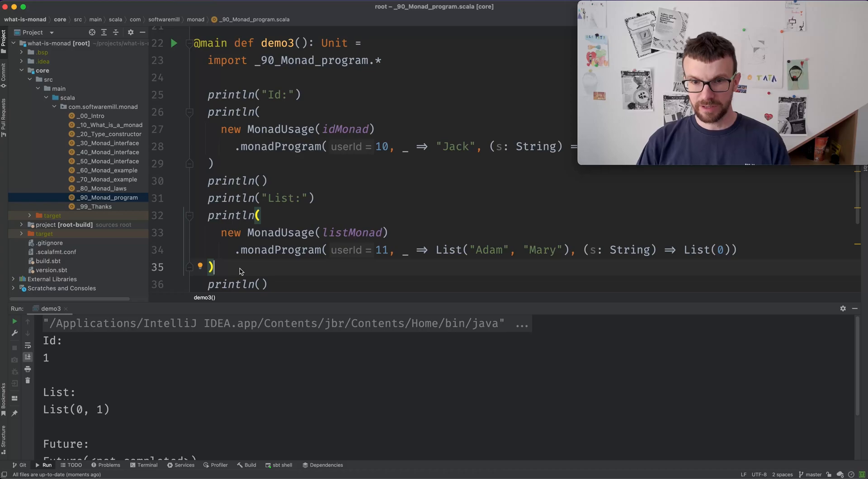
{"action": "double_click", "coordinate": [381, 250]}
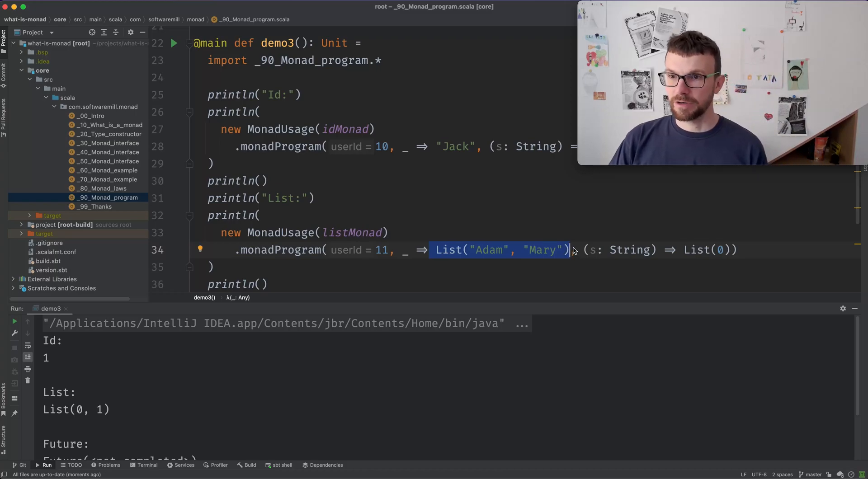
{"action": "mouse_move", "coordinate": [554, 221]}
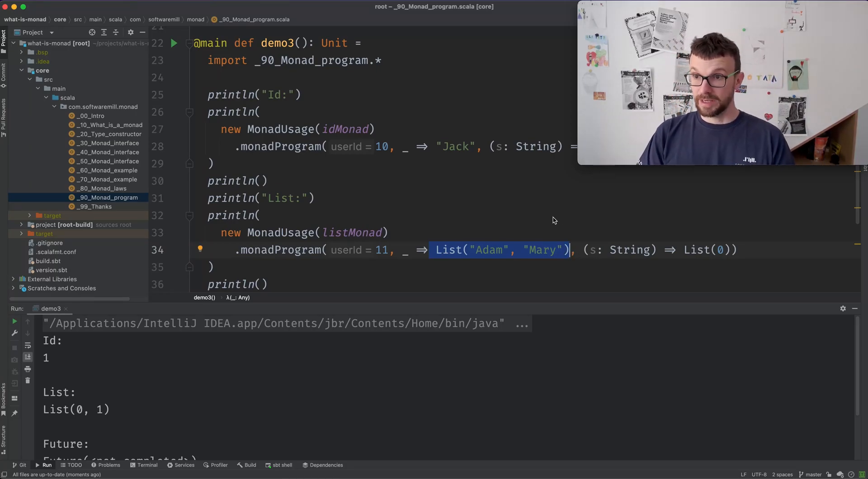
{"action": "mouse_move", "coordinate": [572, 250]}
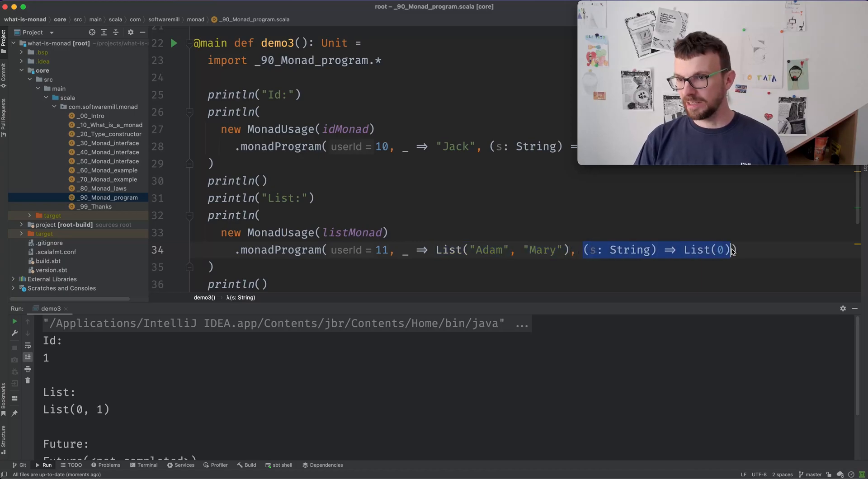
{"action": "mouse_move", "coordinate": [657, 247]}
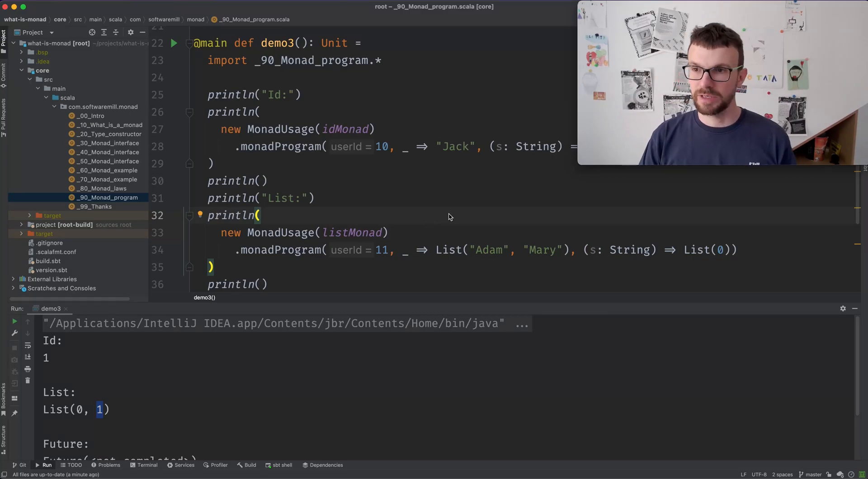
{"action": "scroll", "scroll_direction": "down", "scroll_amount": 3}
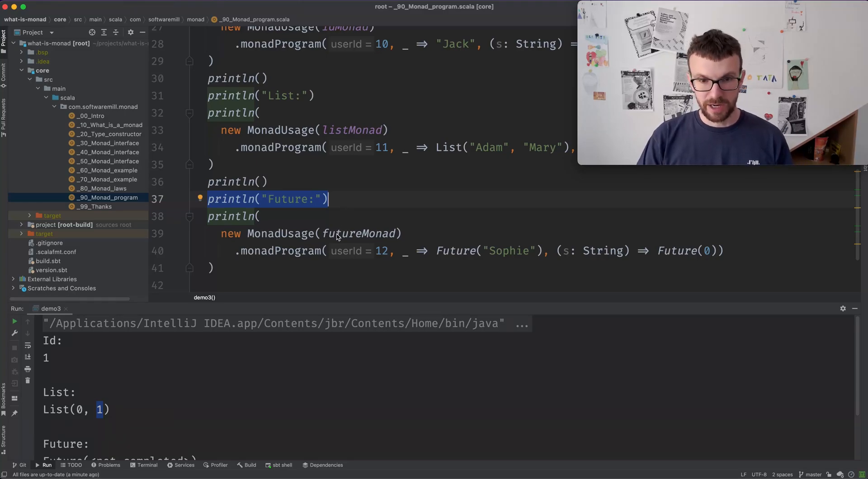
{"action": "mouse_move", "coordinate": [402, 194]}
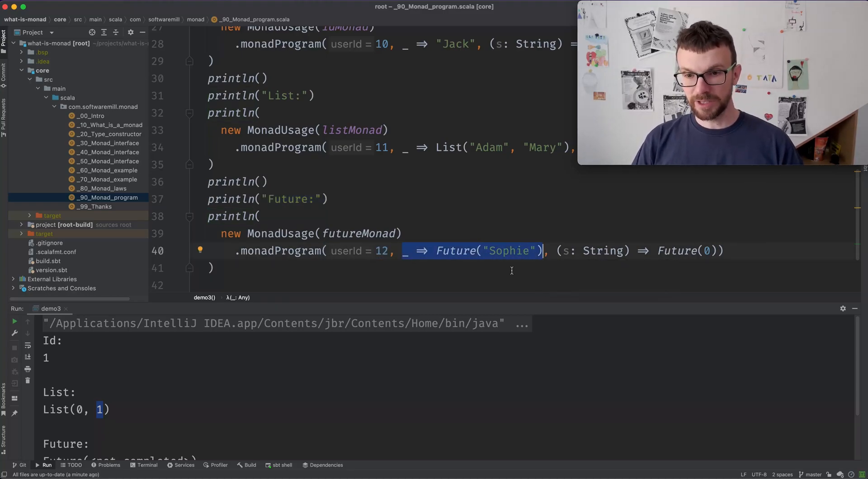
{"action": "mouse_move", "coordinate": [449, 266]}
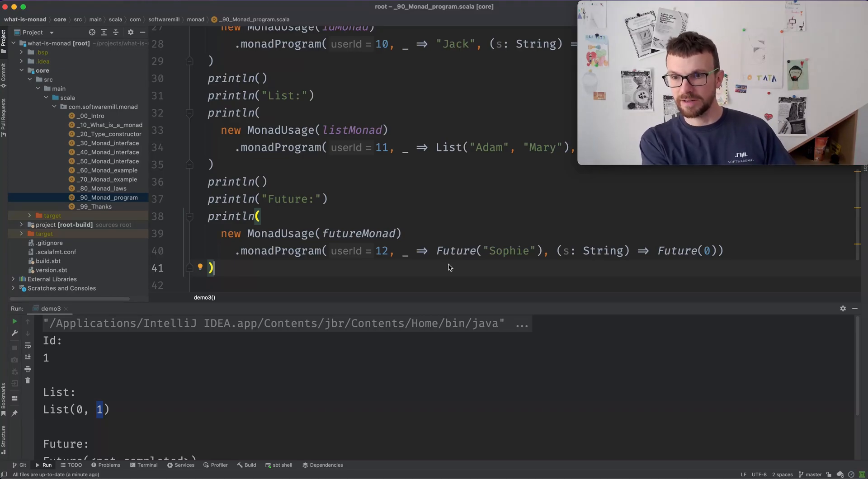
{"action": "mouse_move", "coordinate": [554, 252]}
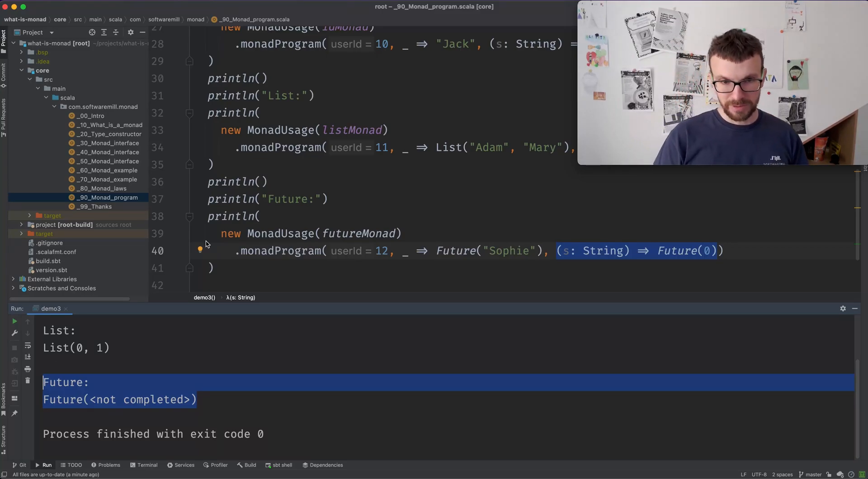
{"action": "mouse_move", "coordinate": [266, 223]}
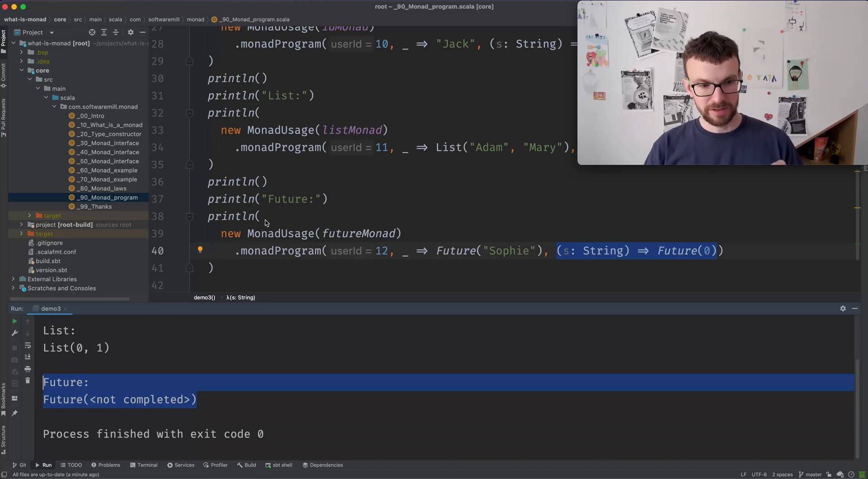
{"action": "mouse_move", "coordinate": [293, 188]}
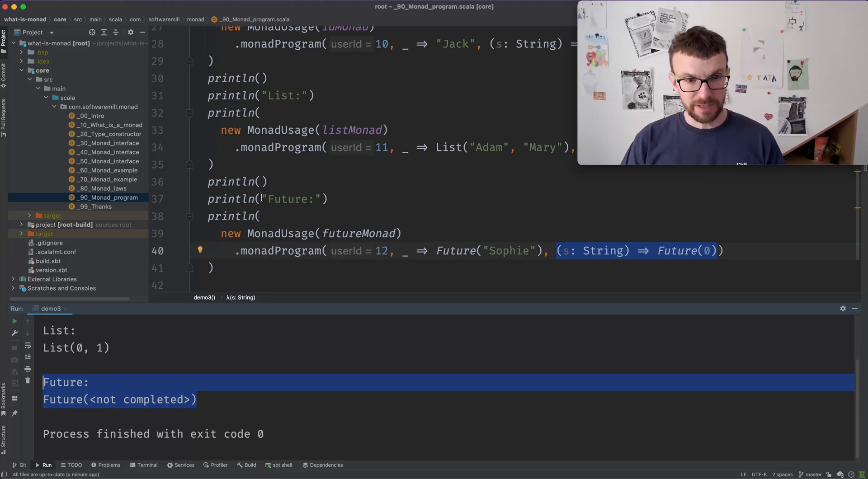
{"action": "scroll", "scroll_direction": "up", "scroll_amount": 3}
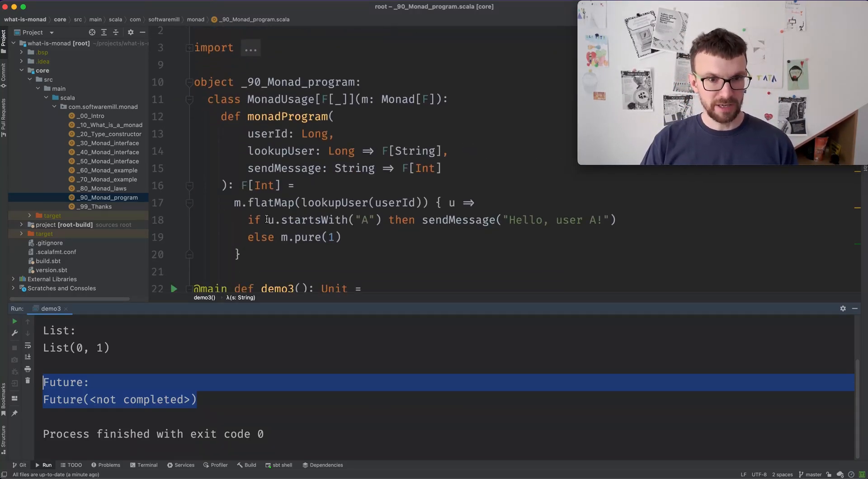
{"action": "left_click", "coordinate": [194, 272]}
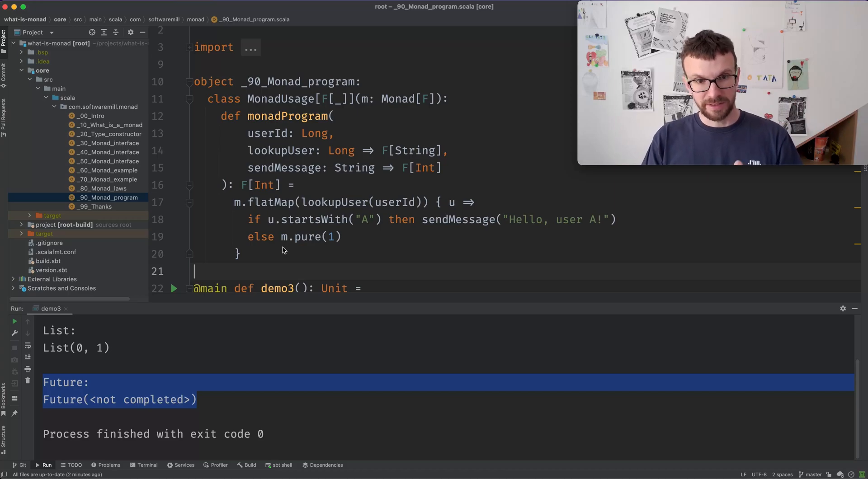
{"action": "mouse_move", "coordinate": [275, 216]}
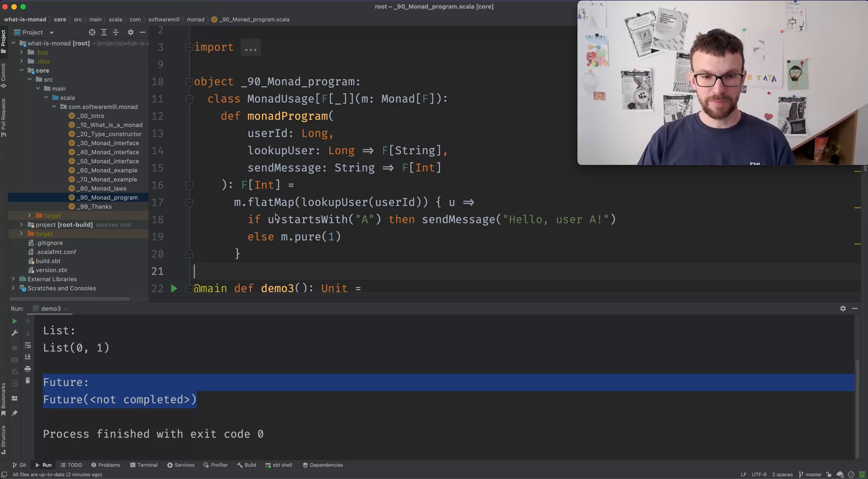
{"action": "double_click", "coordinate": [270, 202]}
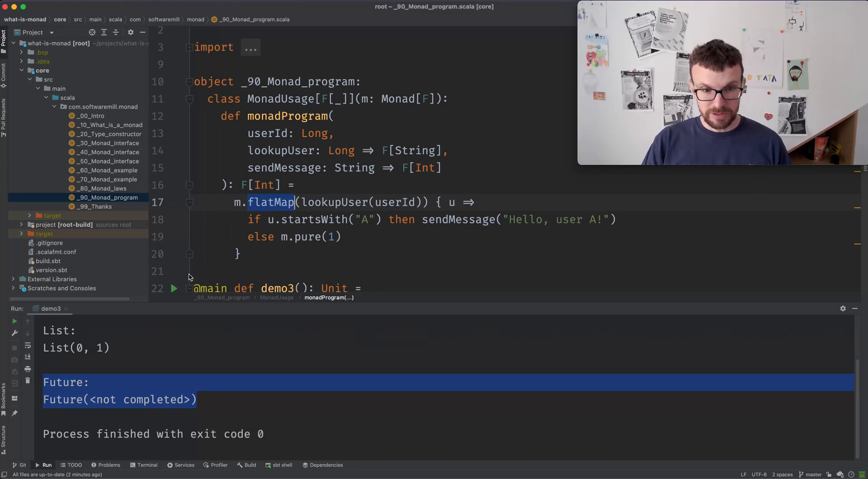
{"action": "left_click", "coordinate": [194, 271]}
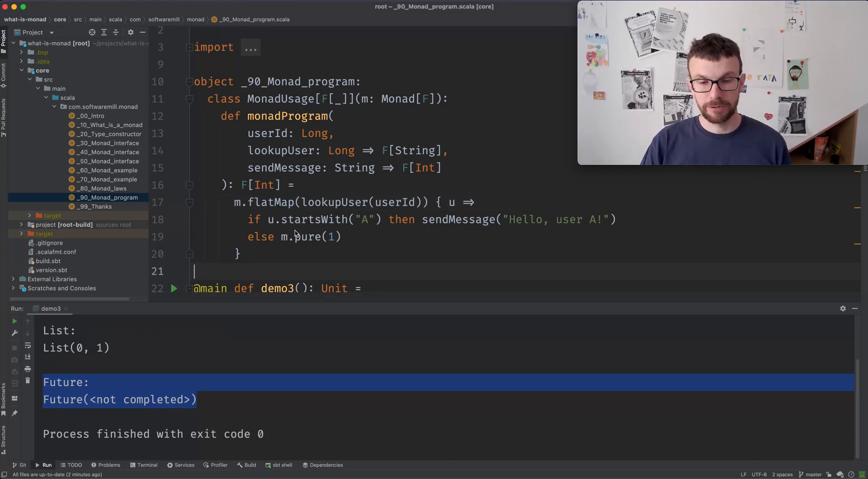
{"action": "mouse_move", "coordinate": [317, 229]}
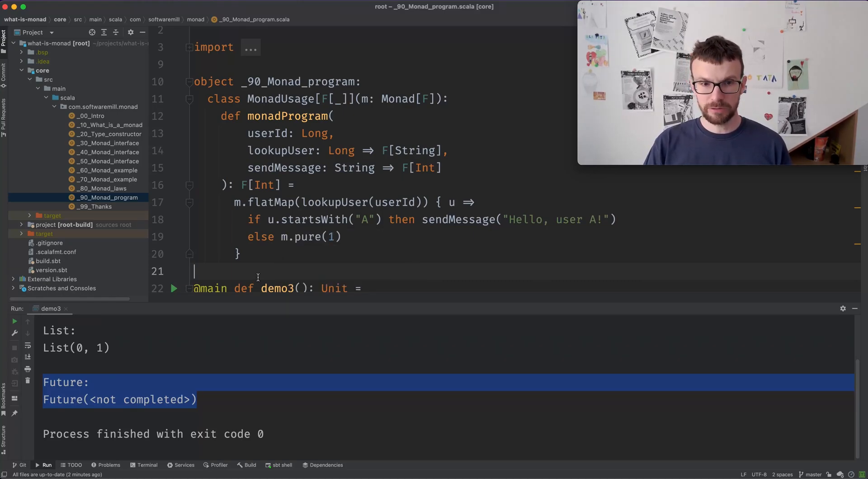
{"action": "mouse_move", "coordinate": [280, 269]}
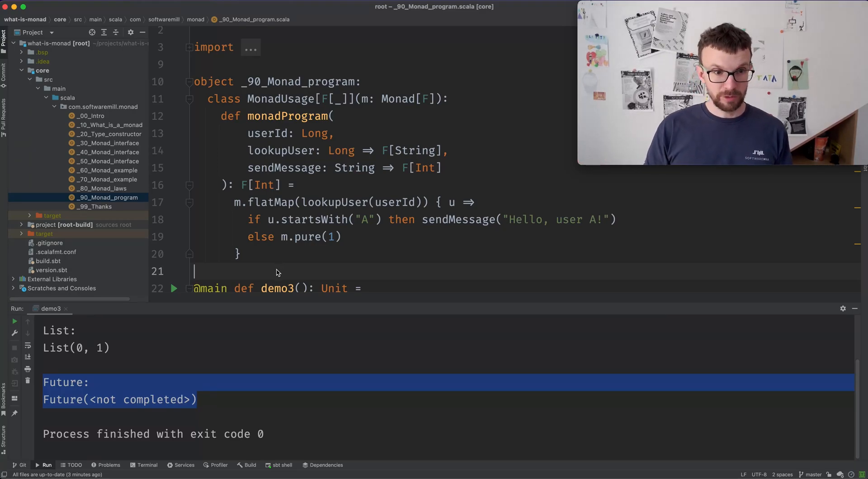
{"action": "left_click", "coordinate": [96, 207]}
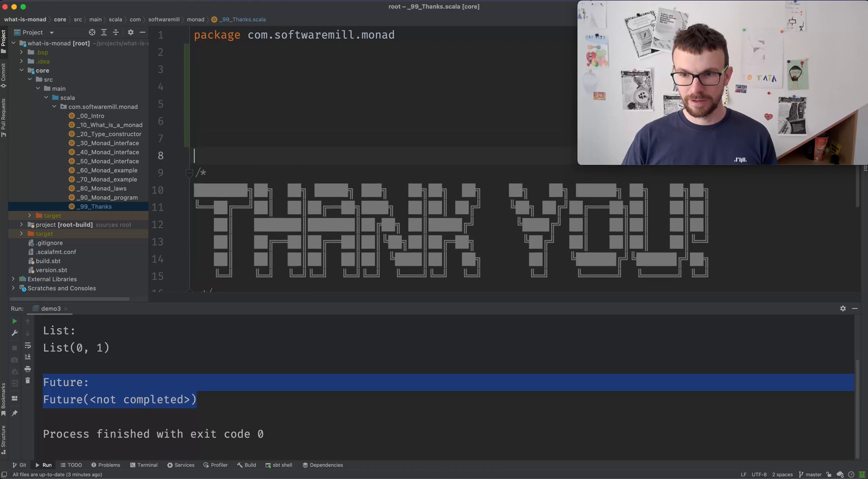
{"action": "mouse_move", "coordinate": [856, 308]}
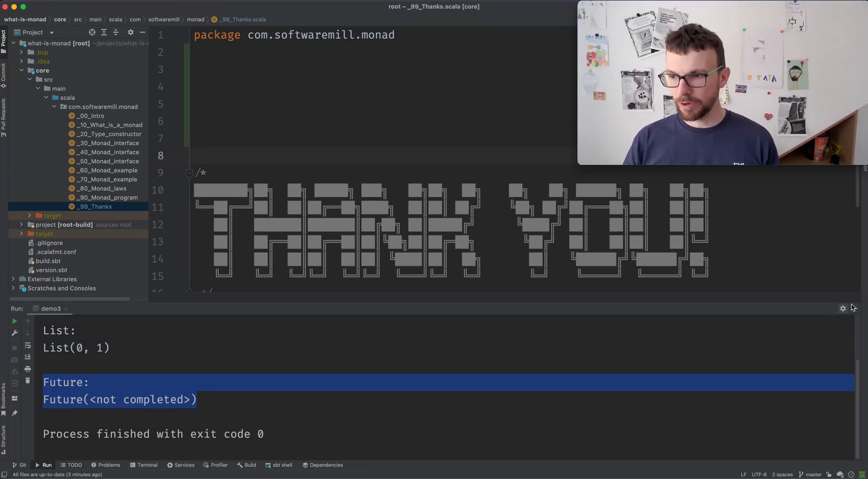